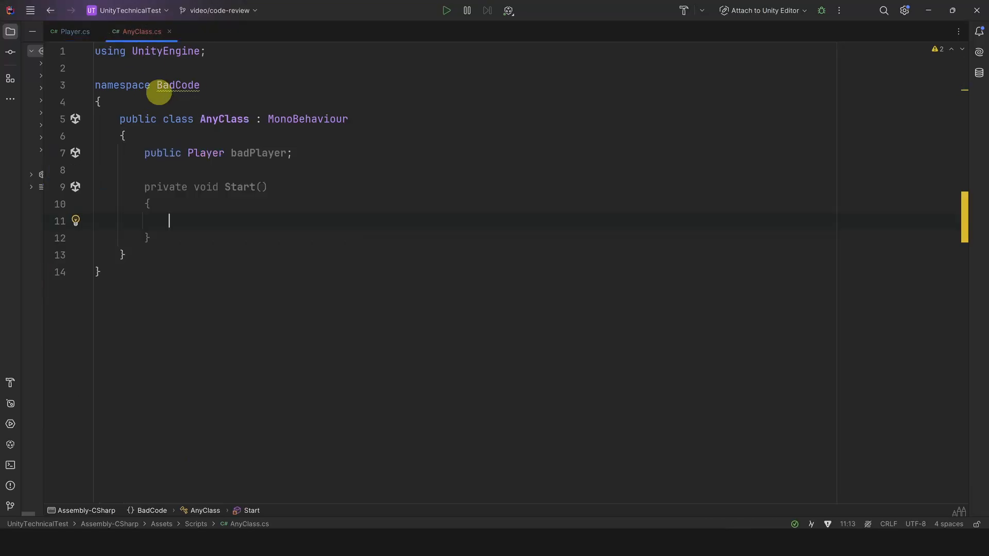
Set badPlayer.MaxHealth to -100, check Player's health fields, and begin typing badPlayer.ha
{"action": "type", "text": "badPlayer.MaxHealth ="}
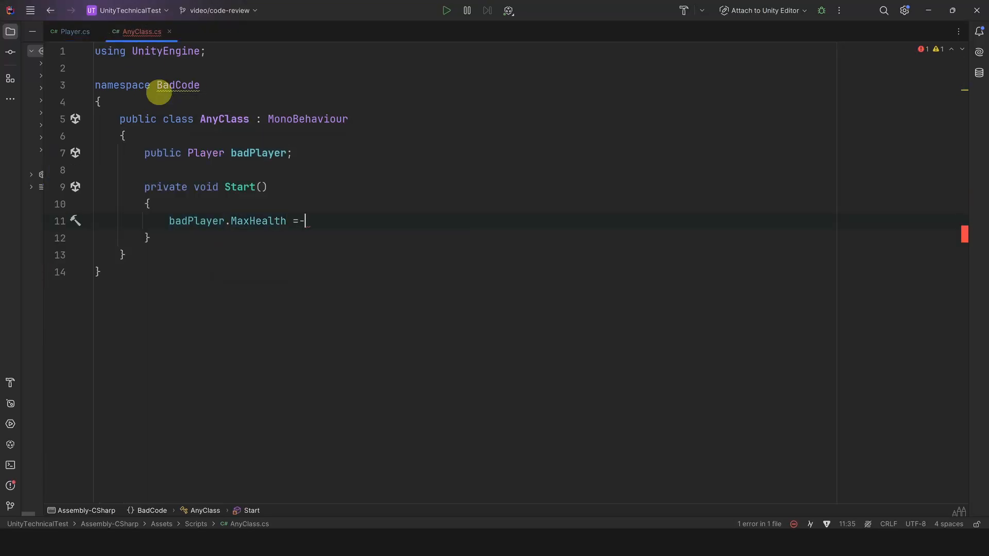
{"action": "type", "text": "-100;"}
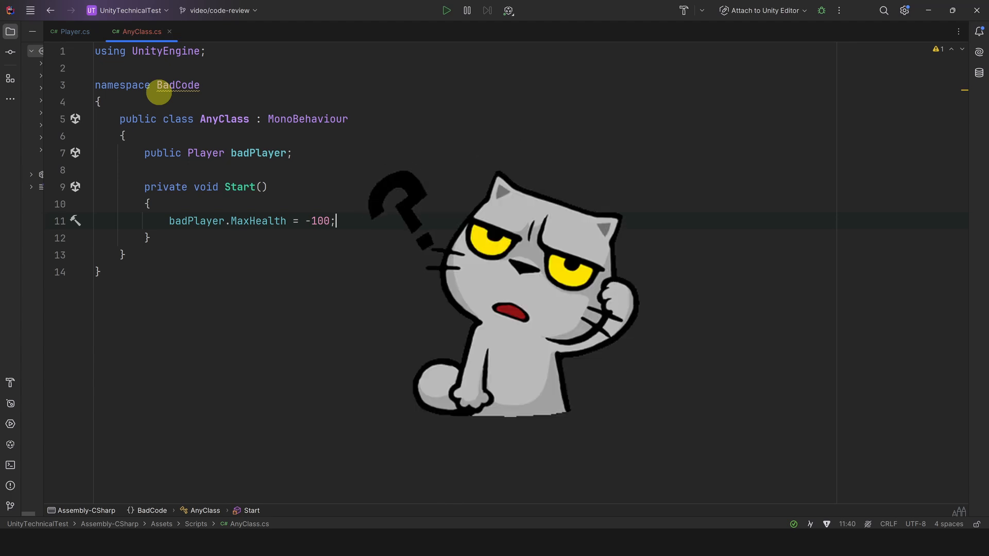
{"action": "type", "text": "badPlayer."}
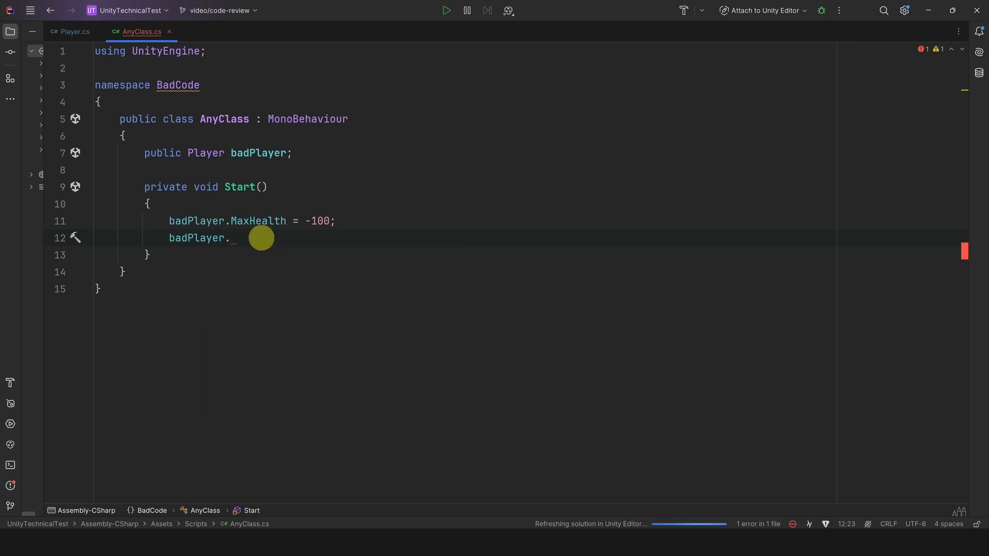
{"action": "left_click", "coordinate": [72, 31]}
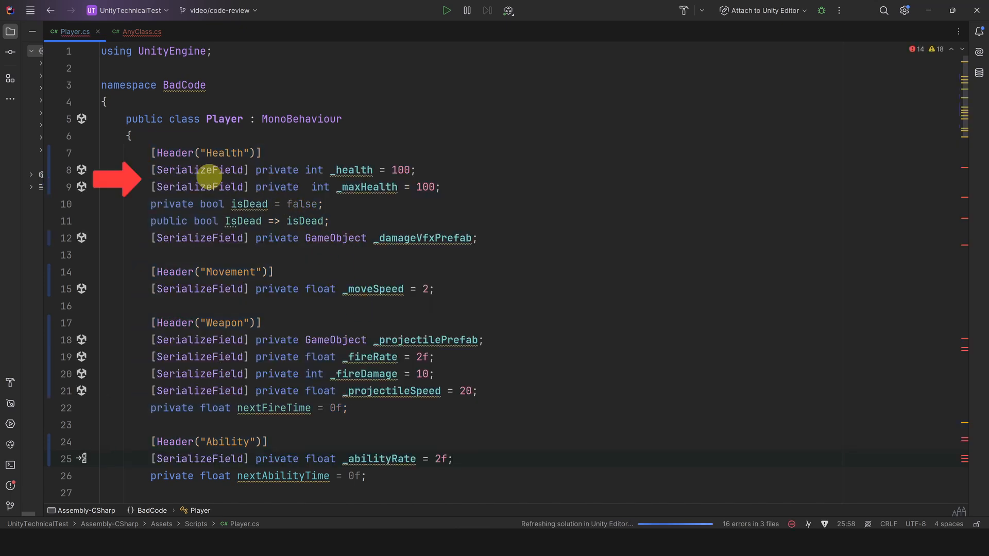
{"action": "mouse_move", "coordinate": [315, 170]}
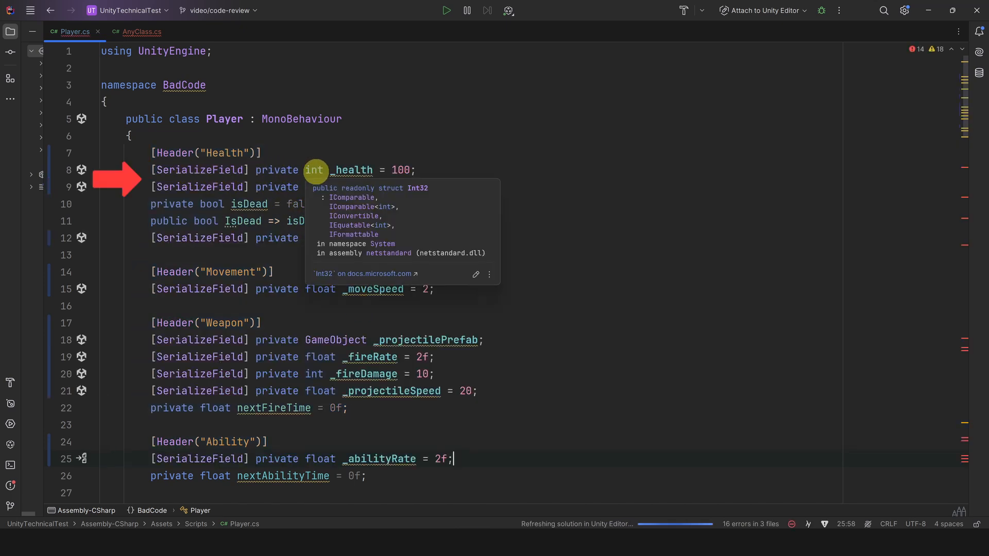
{"action": "left_click", "coordinate": [143, 31]}
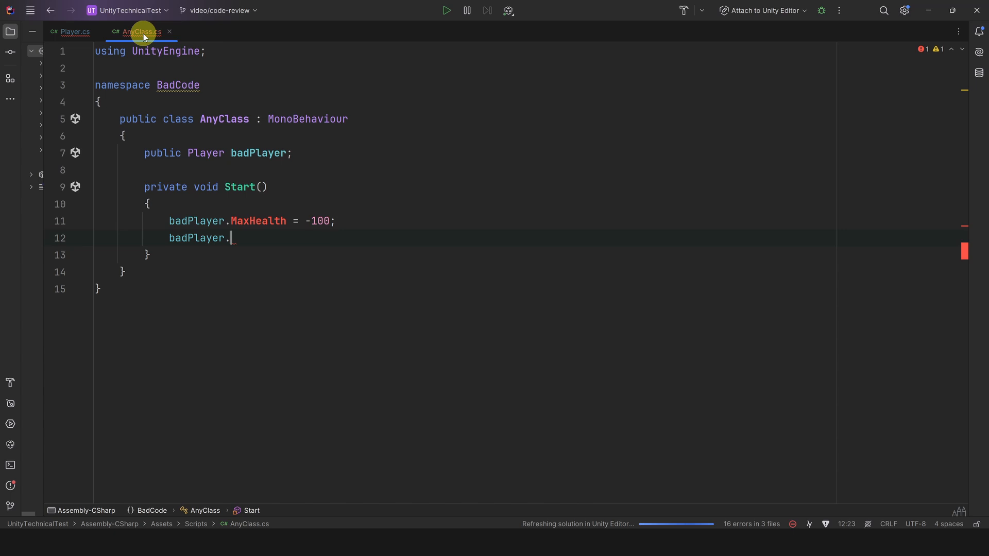
{"action": "type", "text": "ha"}
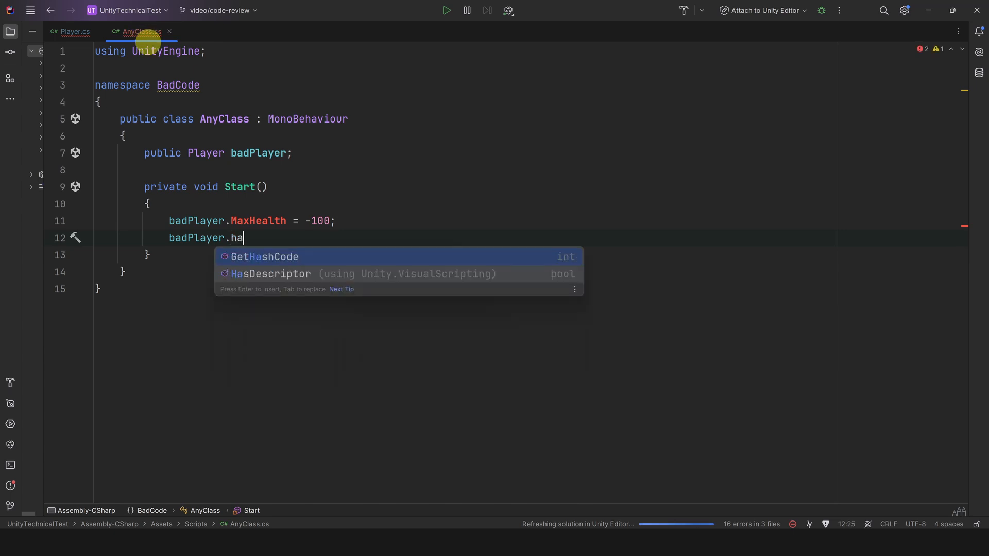
Review Player.cs Start, examining the GetComponent line and the AddComponent fallback
{"action": "left_click", "coordinate": [74, 31]}
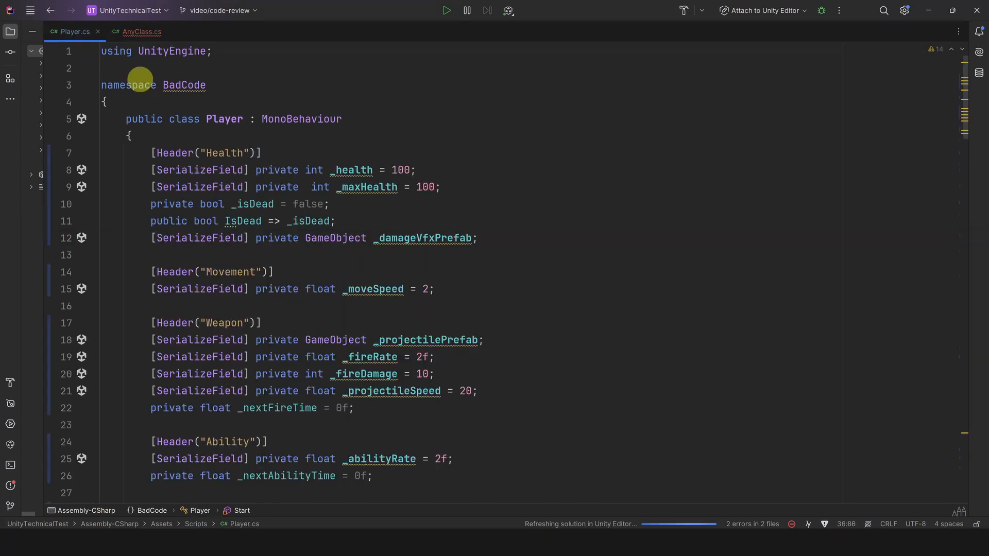
{"action": "scroll", "scroll_direction": "down", "scroll_amount": 3}
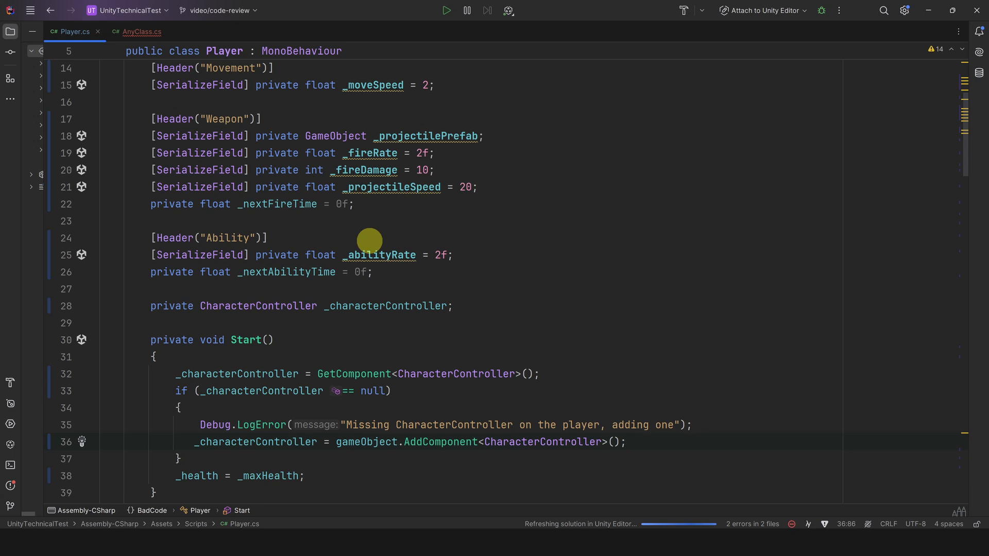
{"action": "scroll", "scroll_direction": "down", "scroll_amount": 3}
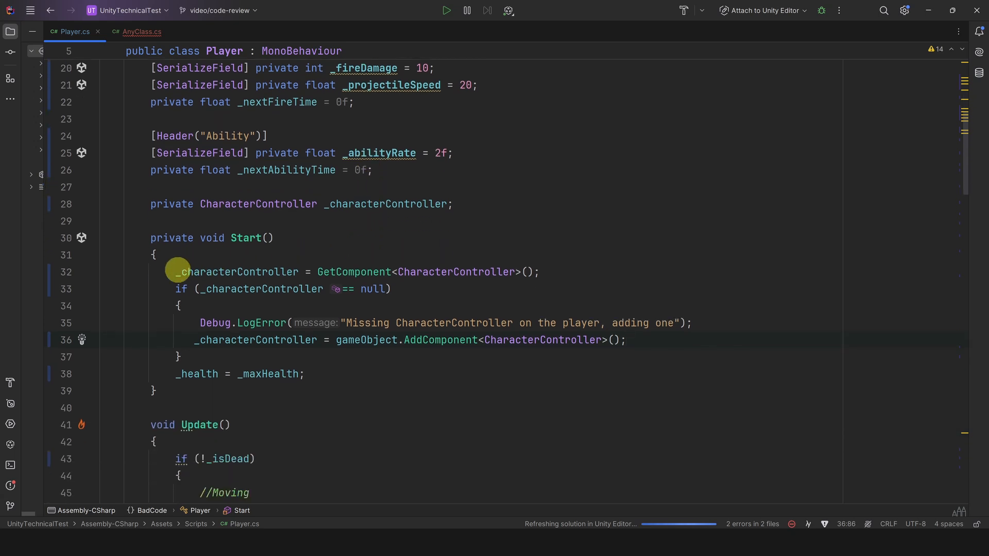
{"action": "left_click", "coordinate": [553, 272]}
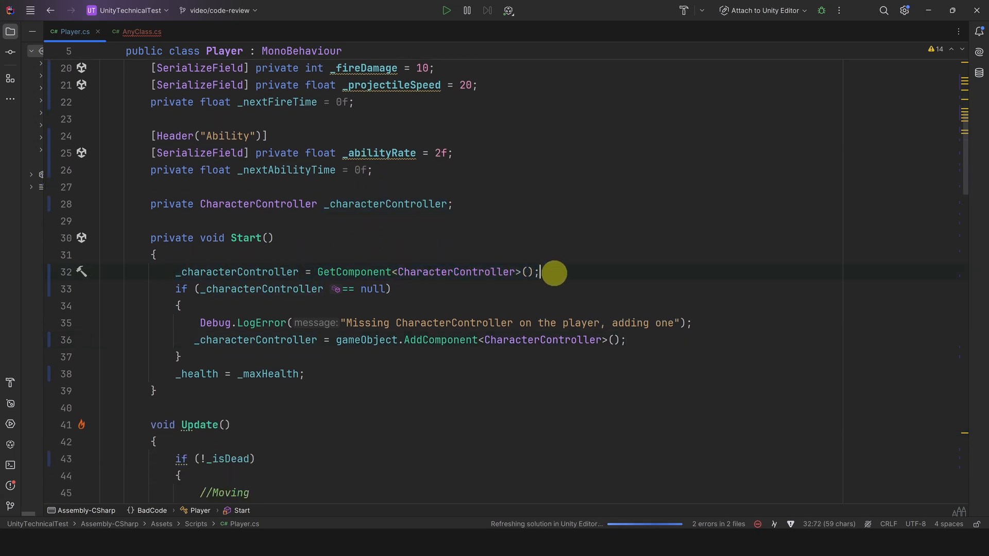
{"action": "mouse_move", "coordinate": [288, 238]}
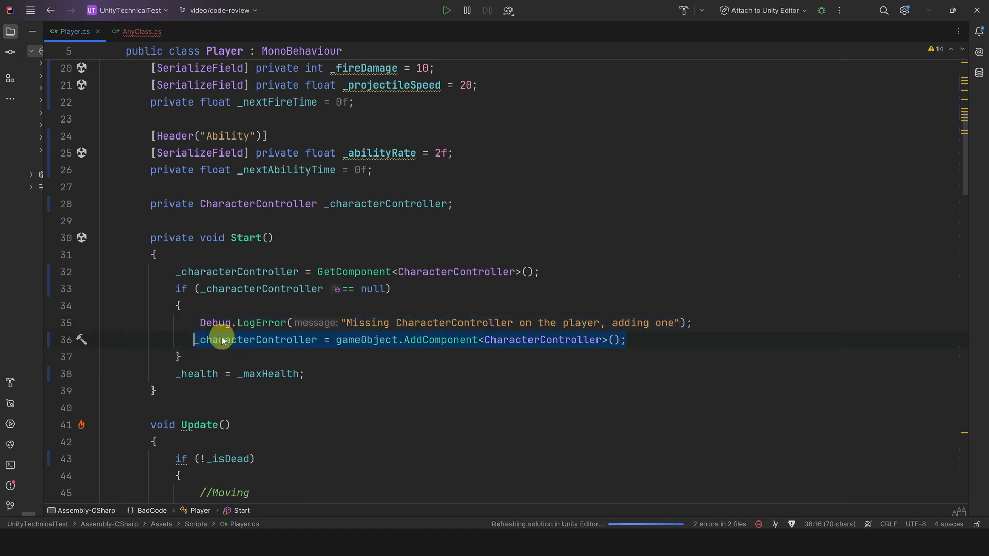
{"action": "left_click", "coordinate": [628, 340]}
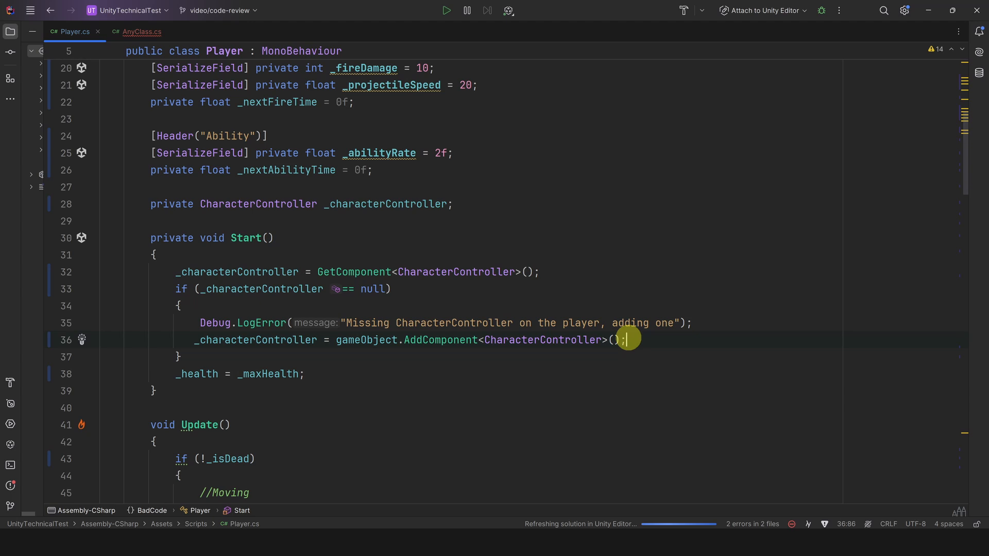
{"action": "mouse_move", "coordinate": [256, 257]}
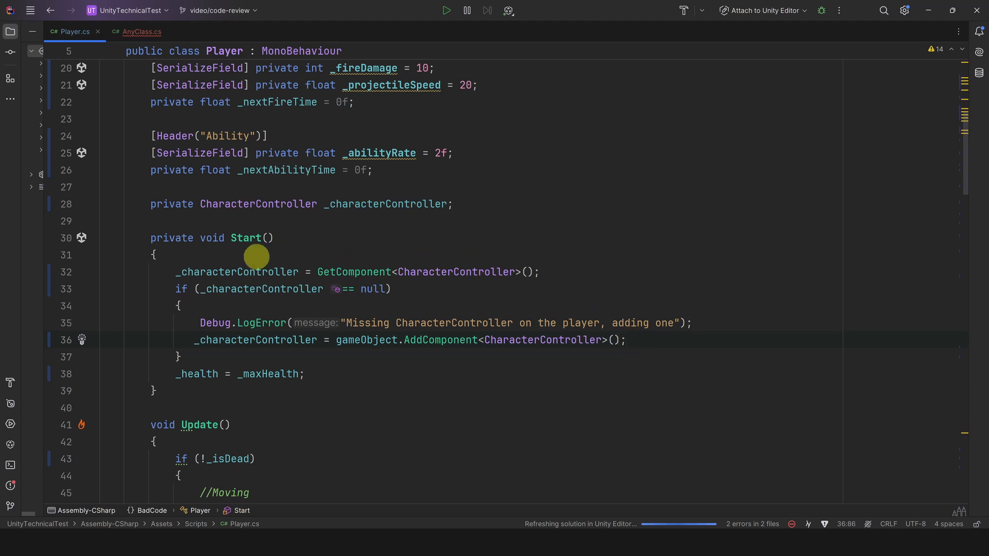
{"action": "mouse_move", "coordinate": [334, 352]}
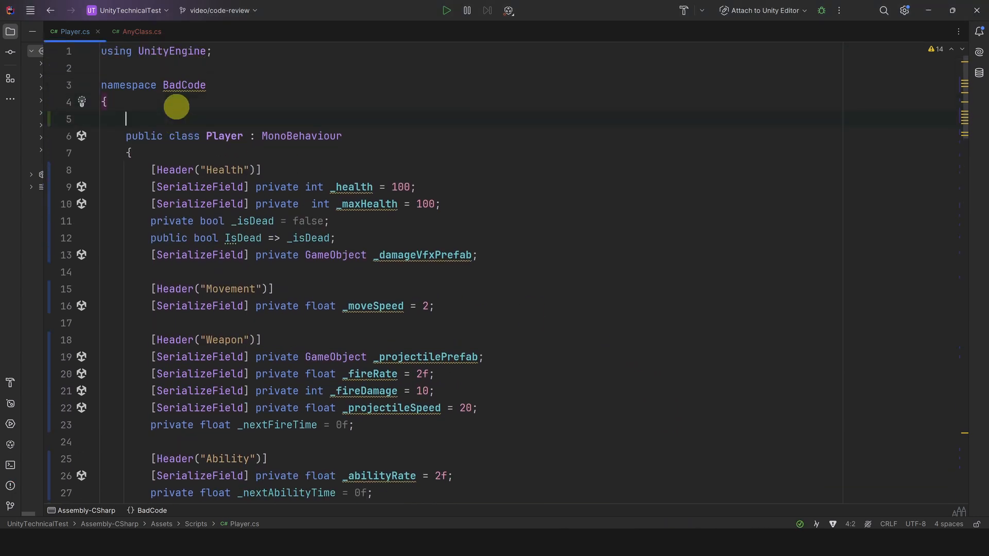
Add [RequireComponent(typeof(CharacterController))] and attach the Player (BadCode) script to PlyerTest
{"action": "type", "text": "[RequireComponent(typeof(CharacterController))]"}
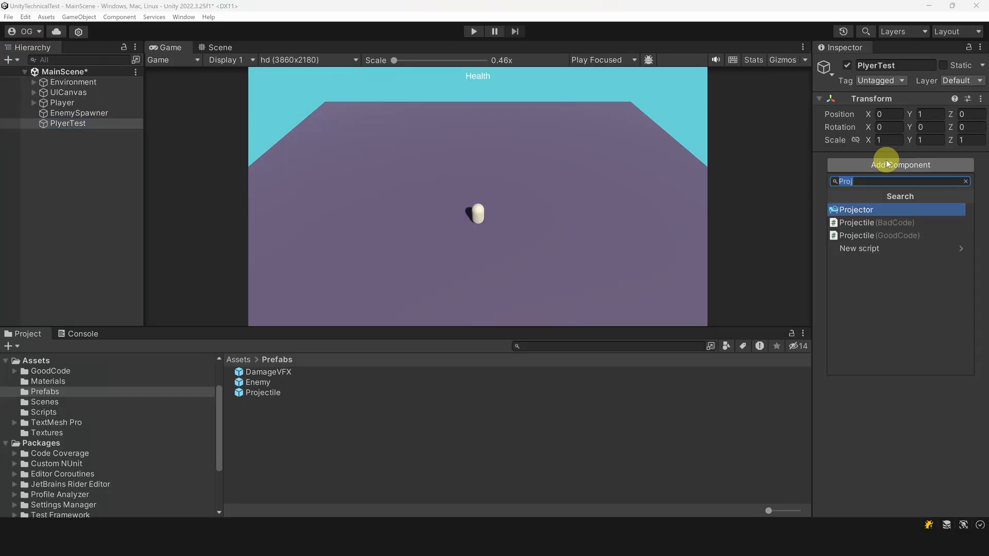
{"action": "type", "text": "play"}
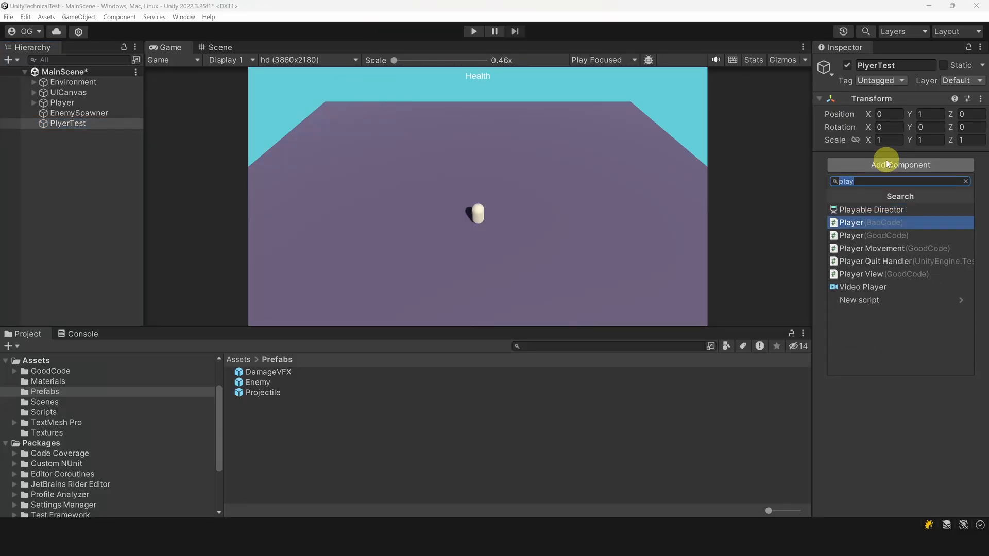
{"action": "left_click", "coordinate": [851, 223]}
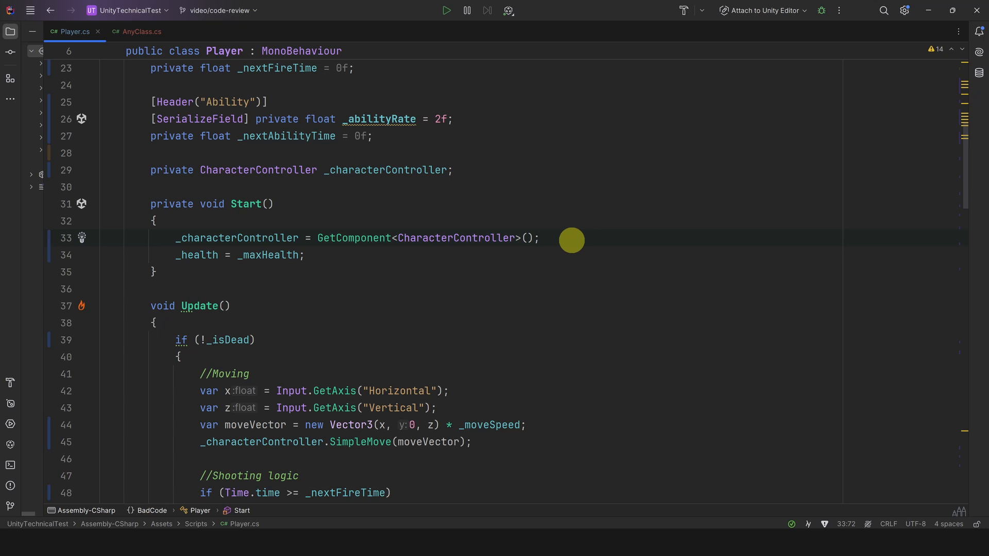
Mark _characterController with [SerializeField] and delete the null-check fallback in Start
{"action": "type", "text": "[SerializeField]"}
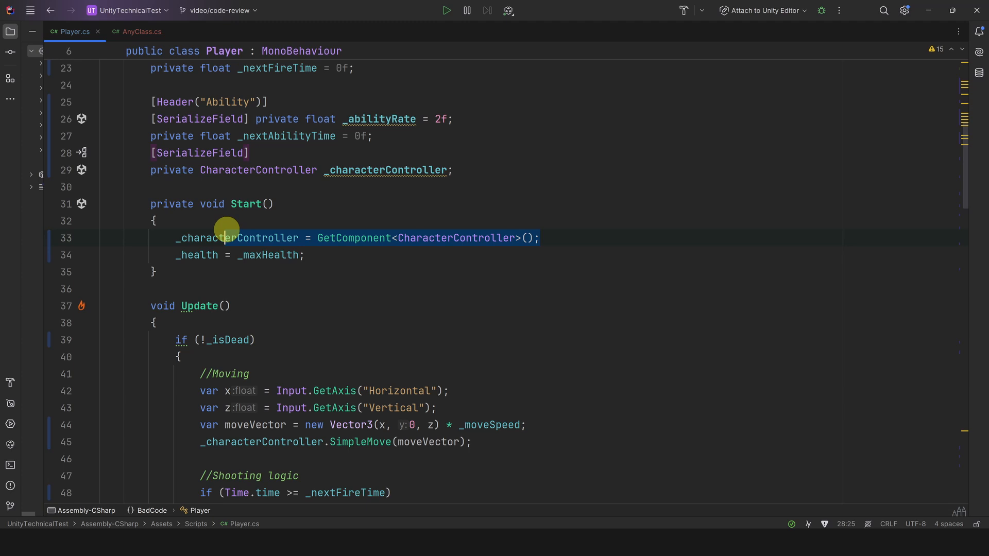
{"action": "key", "text": "Delete"}
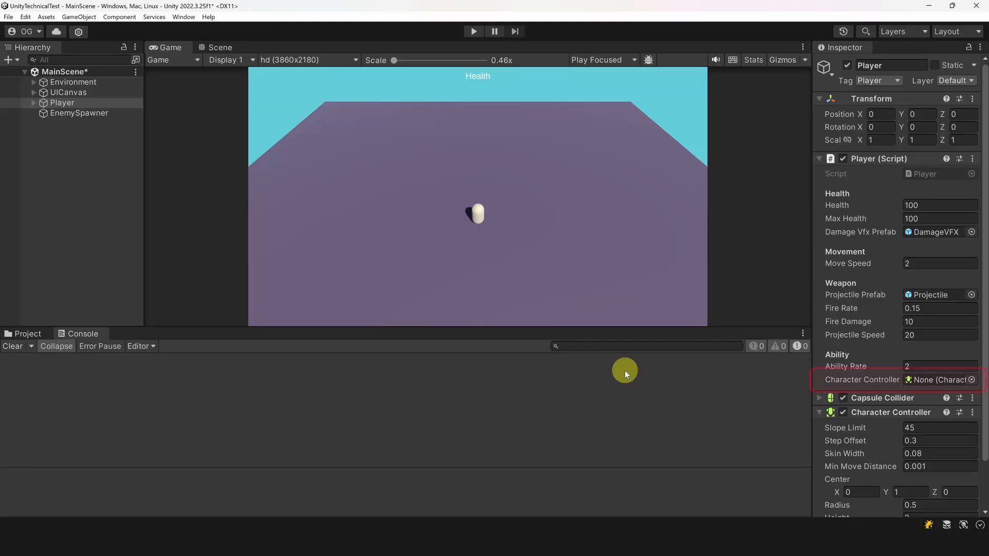
{"action": "mouse_move", "coordinate": [609, 225]}
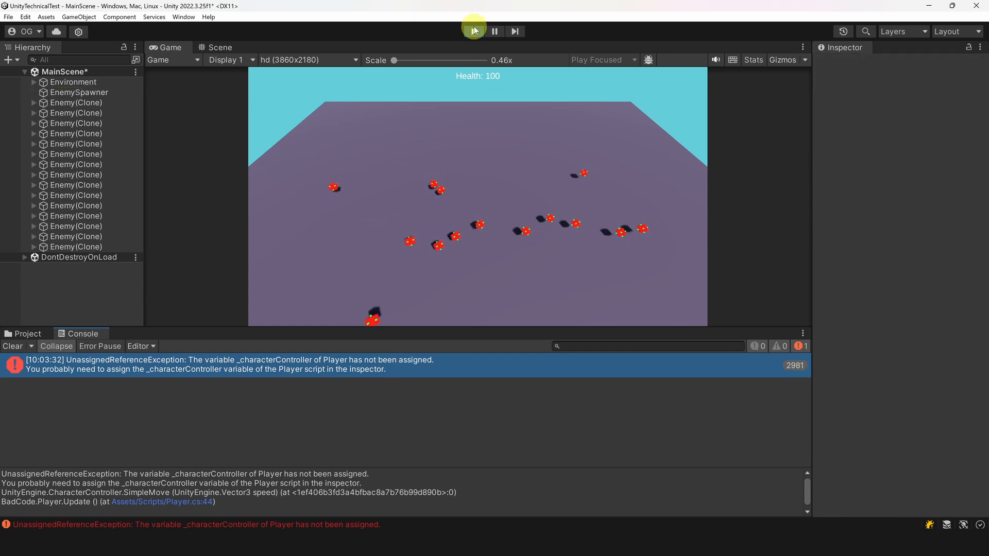
Stop play mode after the UnassignedReferenceException and select the Player object
{"action": "left_click", "coordinate": [474, 30]}
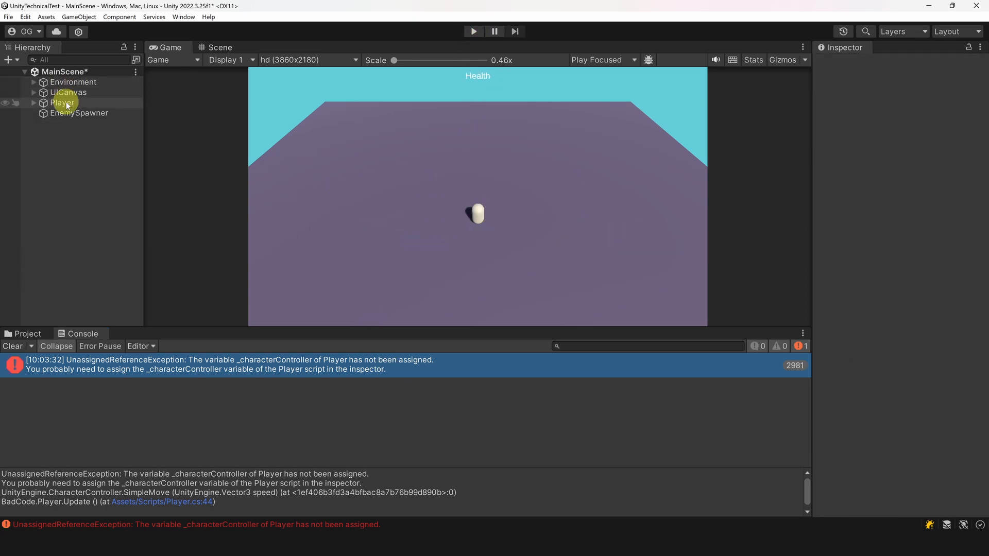
{"action": "left_click", "coordinate": [63, 103]}
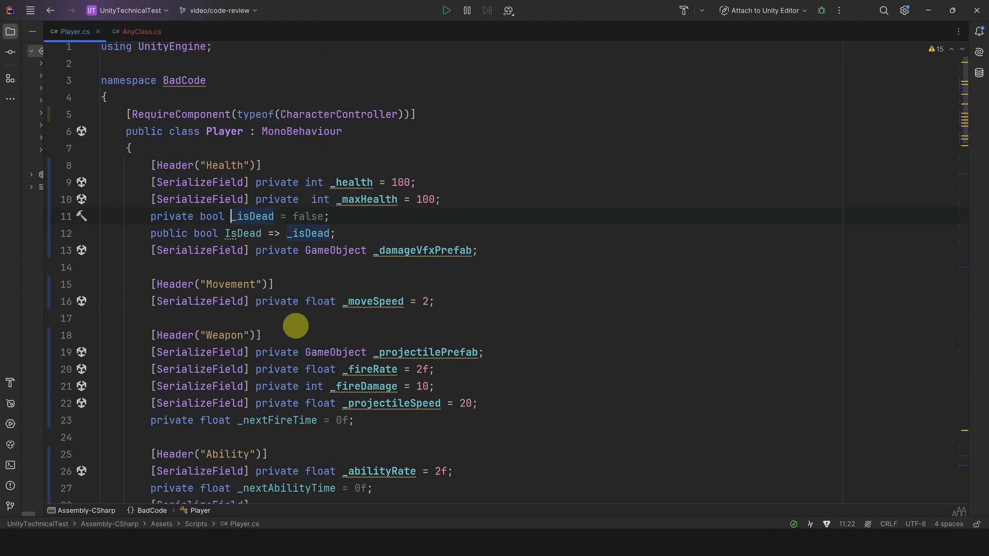
{"action": "left_click", "coordinate": [253, 217]}
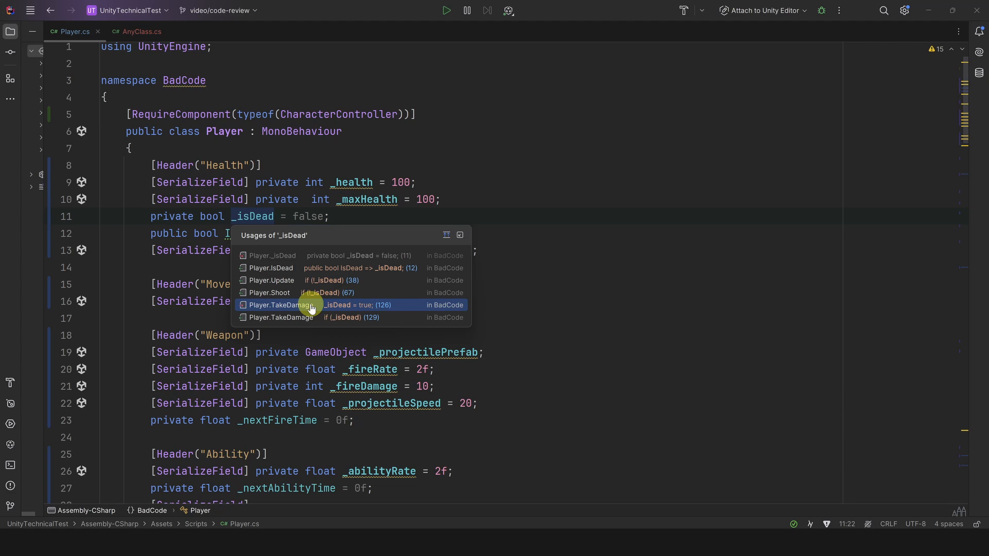
{"action": "left_click", "coordinate": [312, 305]}
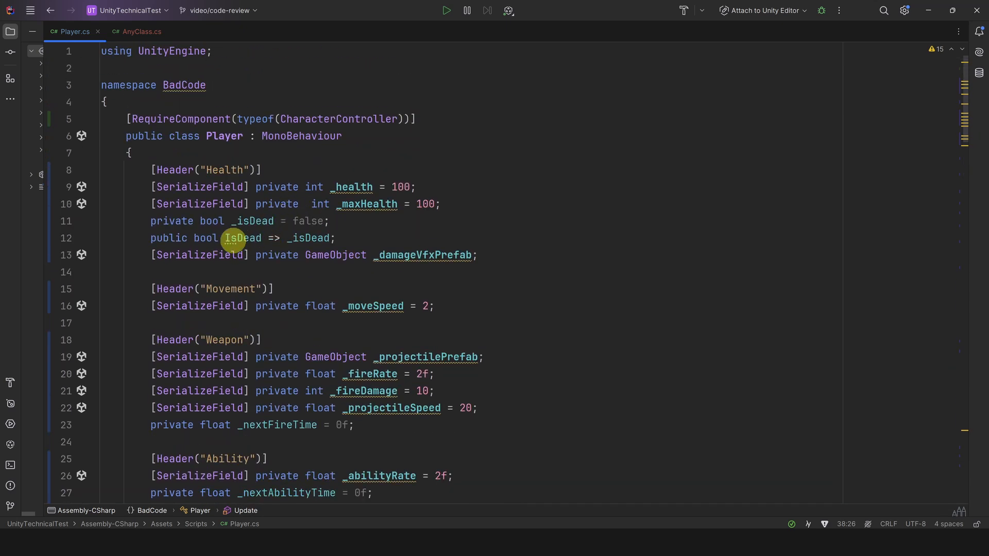
Replace _isDead in the IsDead property with _health <= 0 and remove the _isDead field
{"action": "double_click", "coordinate": [307, 238]}
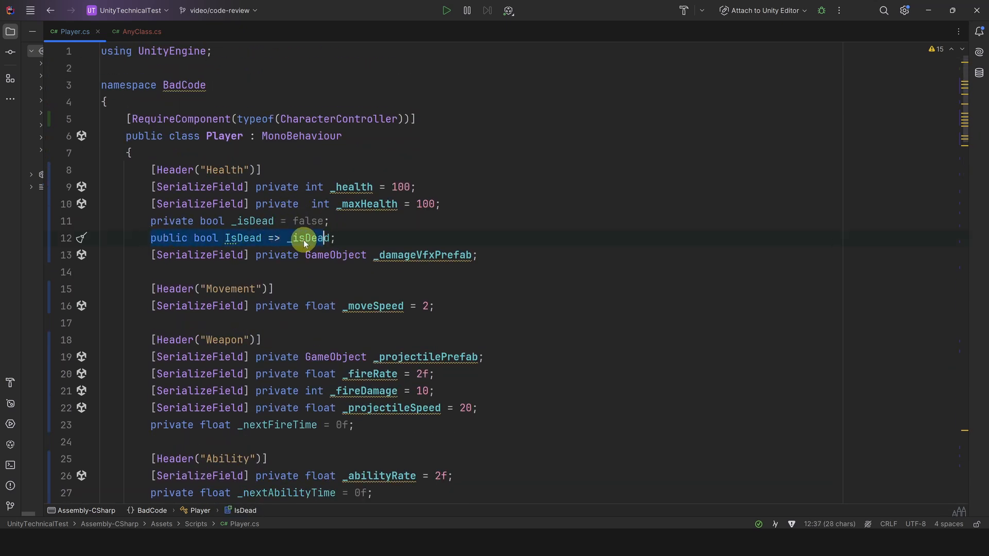
{"action": "type", "text": "health <=0"}
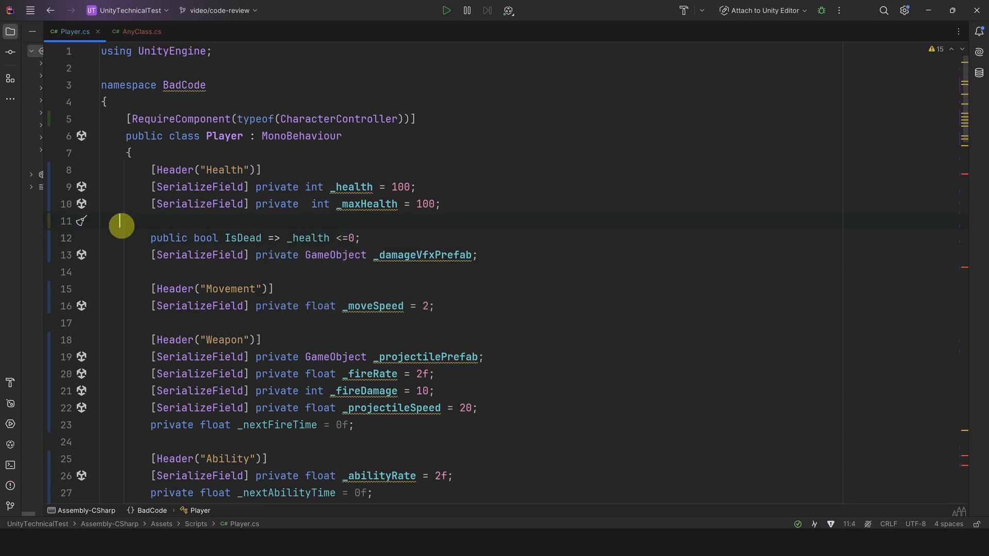
{"action": "scroll", "scroll_direction": "down", "scroll_amount": 3}
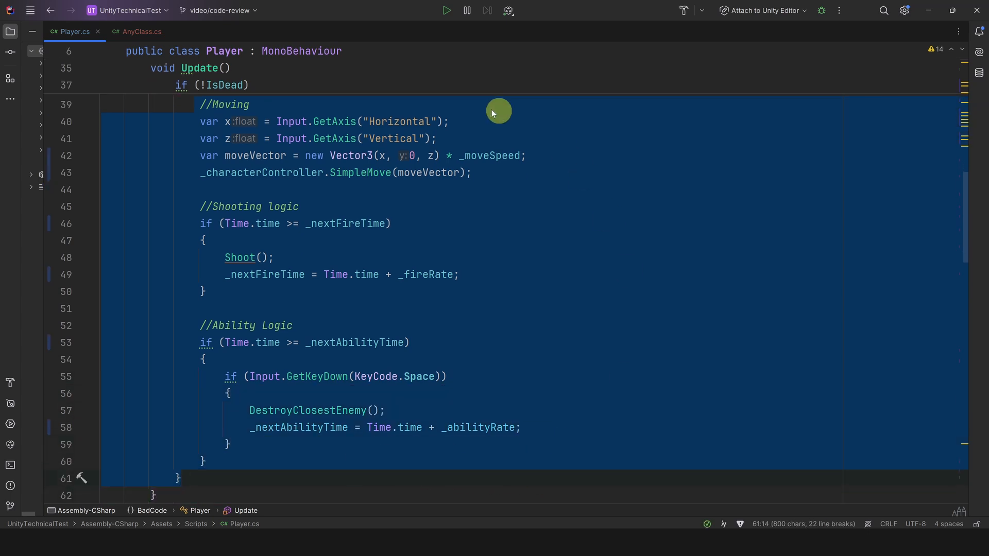
{"action": "mouse_move", "coordinate": [483, 401]}
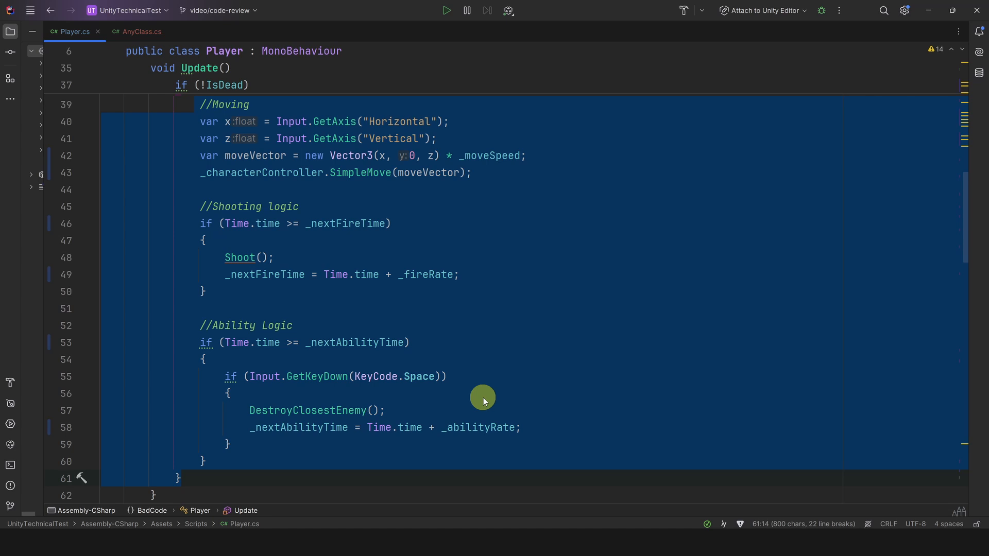
{"action": "mouse_move", "coordinate": [499, 391]}
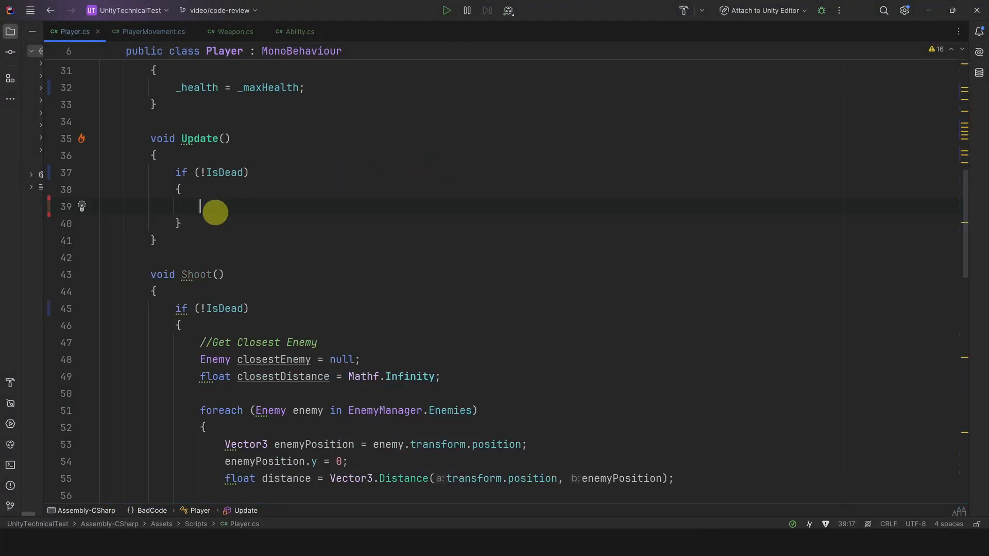
Browse the PlayerMovement, Ability, AnyClass and Weapon scripts, returning to Player.cs each time
{"action": "left_click", "coordinate": [153, 32]}
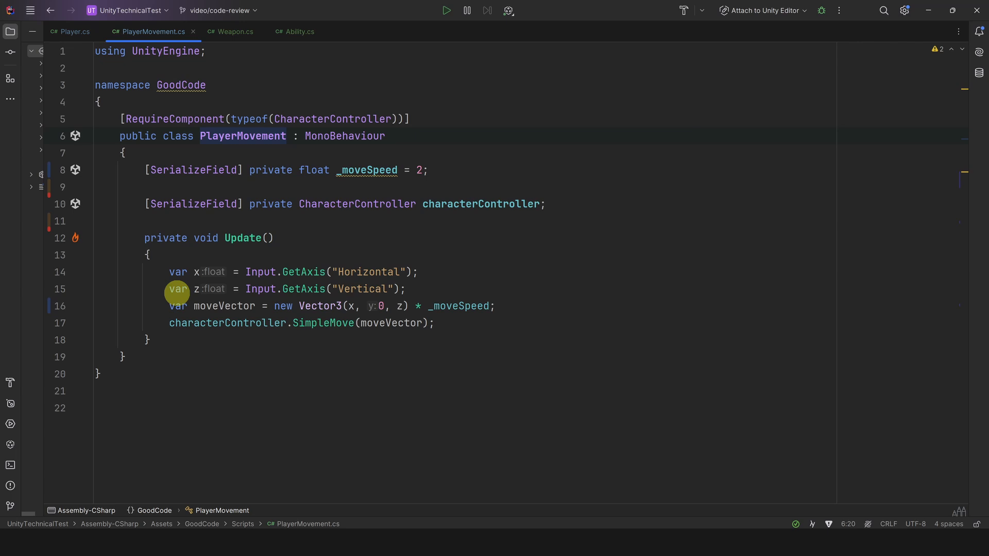
{"action": "left_click", "coordinate": [296, 31]}
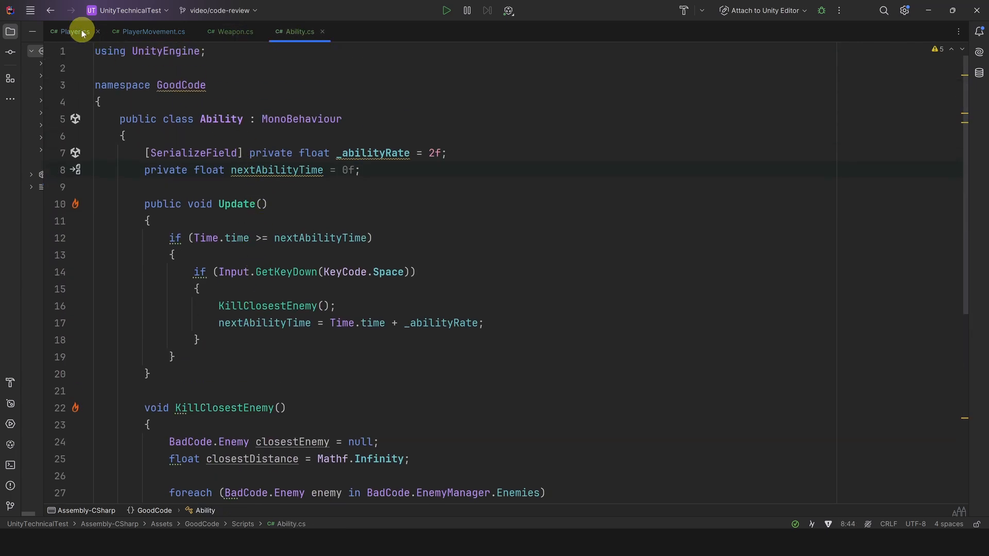
{"action": "left_click", "coordinate": [72, 32]}
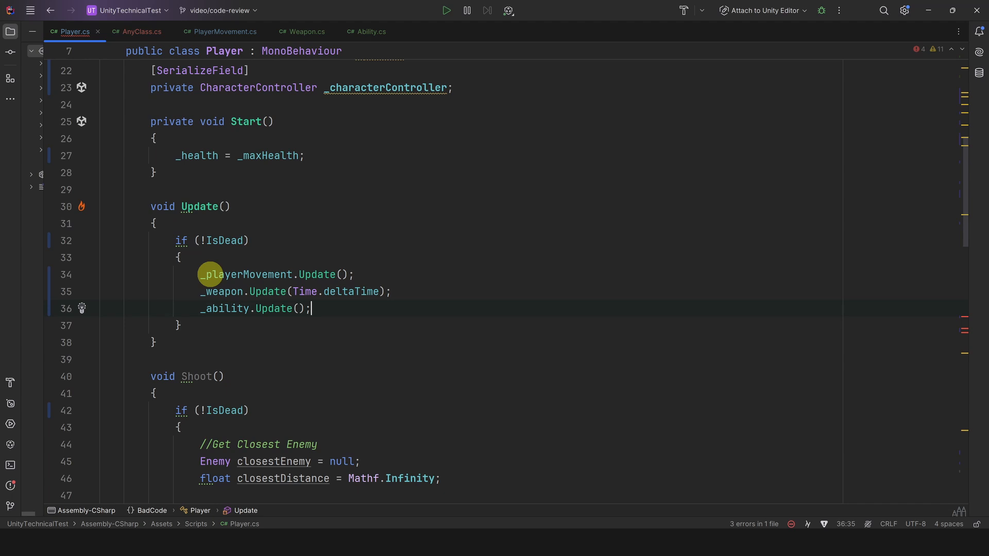
{"action": "left_click", "coordinate": [142, 31]}
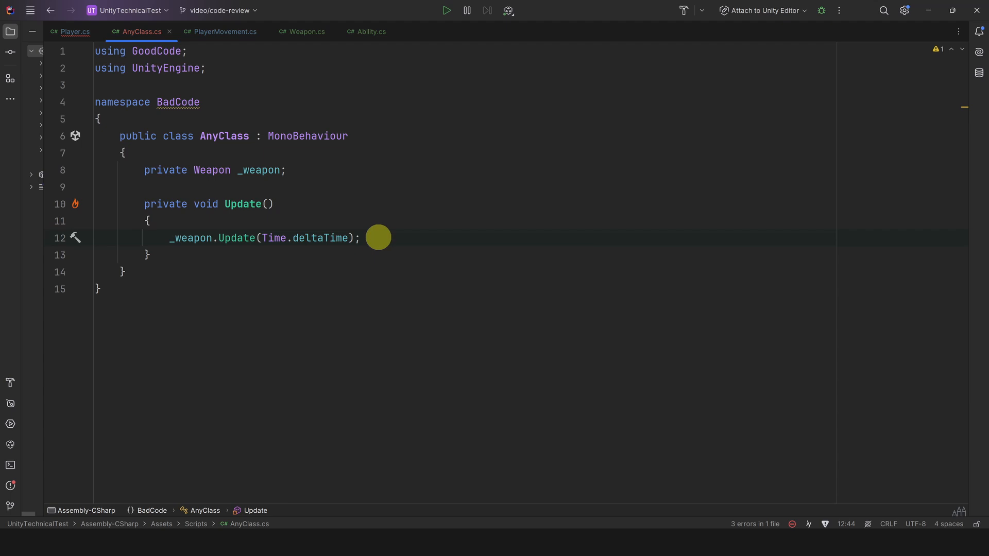
{"action": "left_click", "coordinate": [75, 32]}
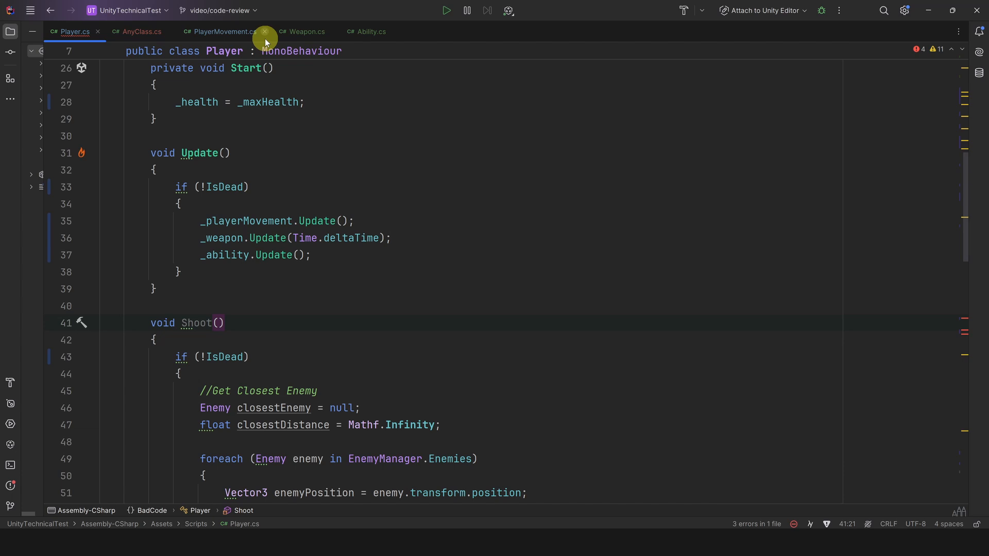
{"action": "left_click", "coordinate": [306, 31]}
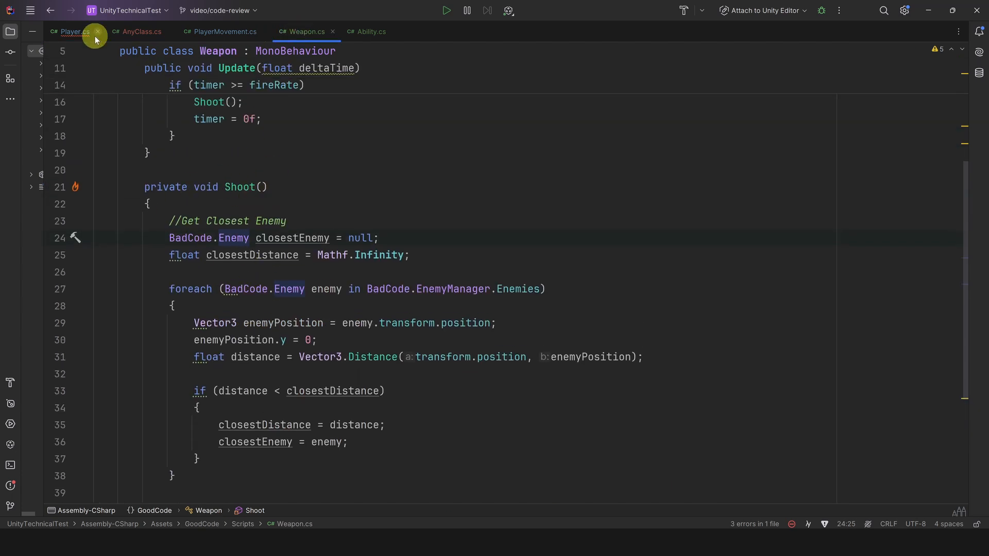
{"action": "left_click", "coordinate": [72, 31]}
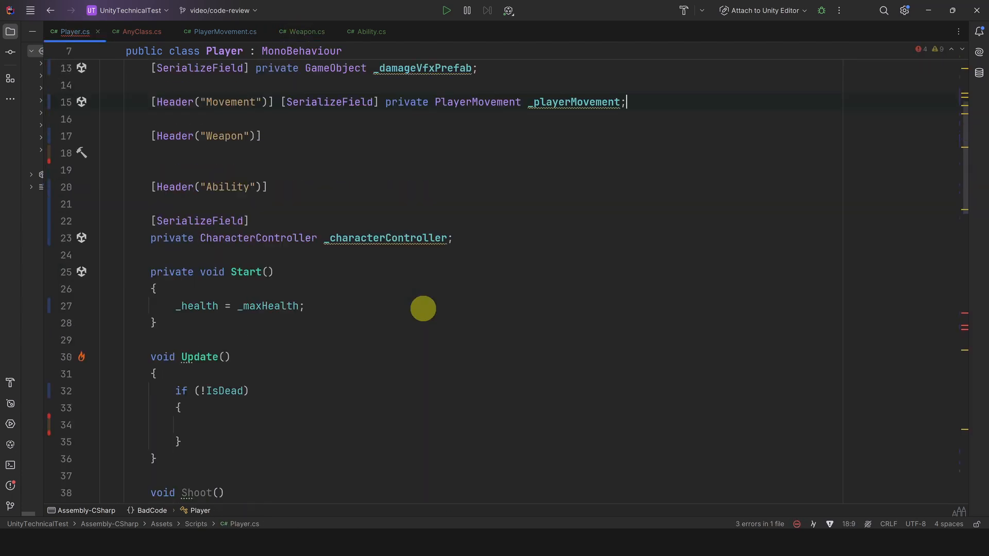
Compute (transform.position - enemyPosition).sqrMagnitude into sqrDistance and use it for closestDistance
{"action": "scroll", "scroll_direction": "down", "scroll_amount": 3}
{"action": "type", "text": "var hidden = (transform.position - enemyPosition"}
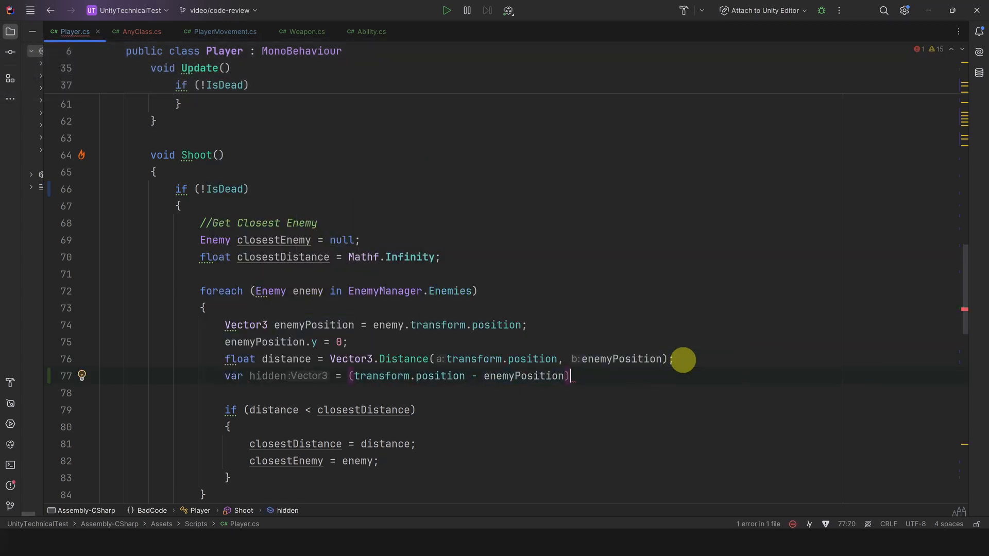
{"action": "type", "text": ".magnitude; //sqr Root"}
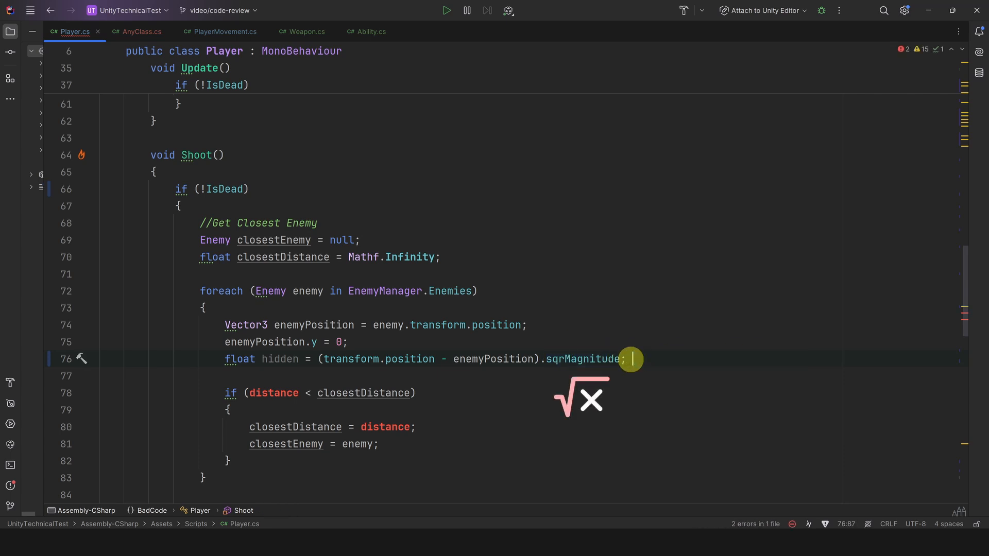
{"action": "type", "text": "sqrDia"}
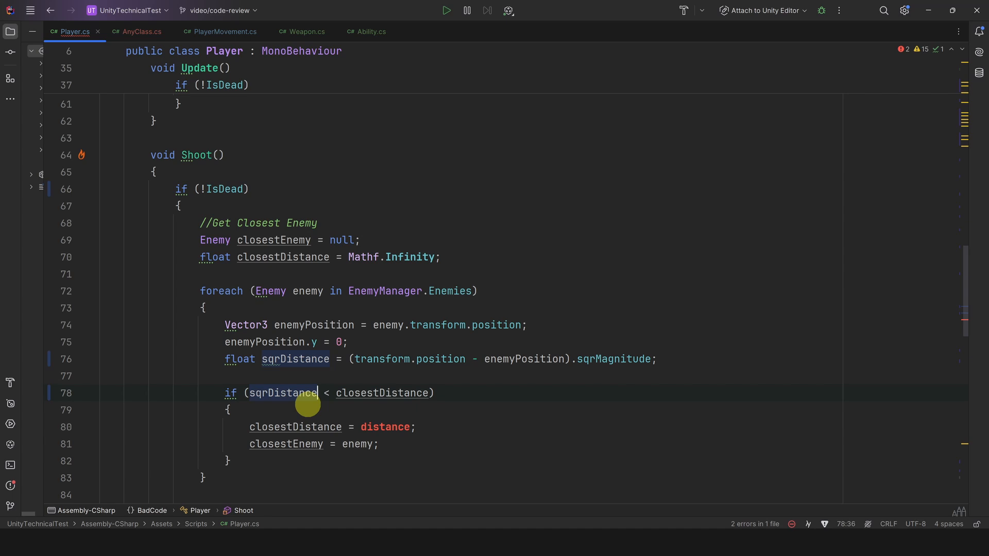
{"action": "type", "text": "sqrDistance"}
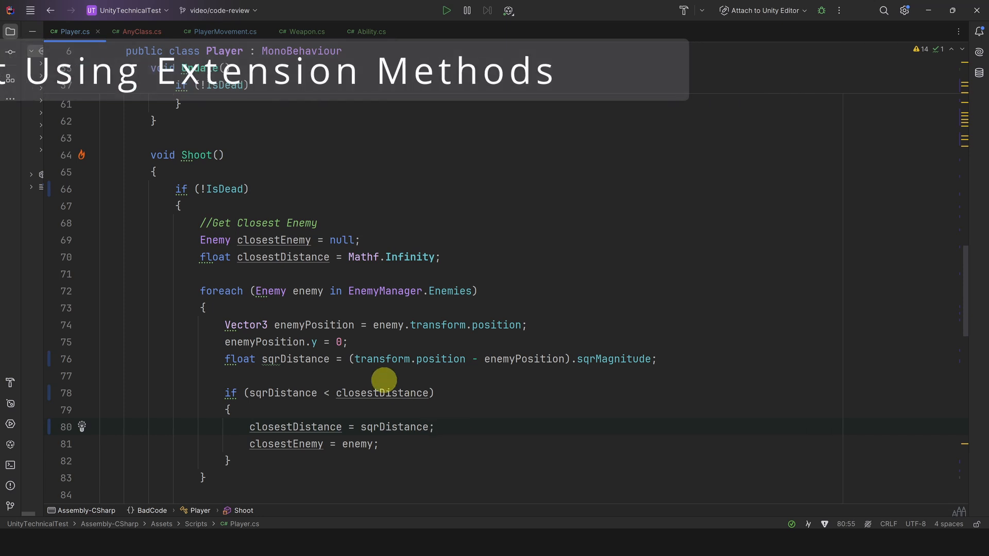
Select the enemyPosition.y = 0 line, then switch to the new Utils.cs script
{"action": "left_click_drag", "start_coordinate": [225, 325], "coordinate": [348, 343]}
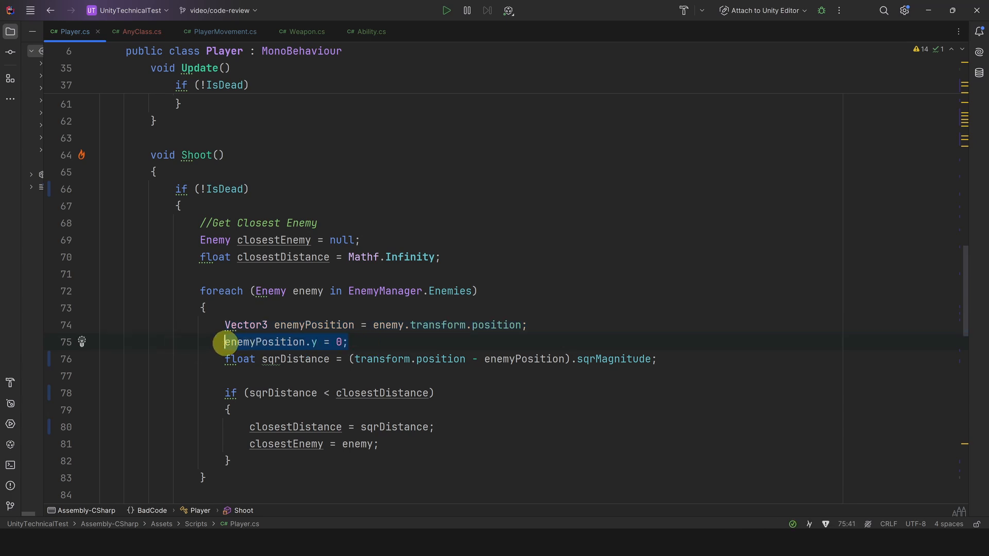
{"action": "left_click", "coordinate": [349, 343]}
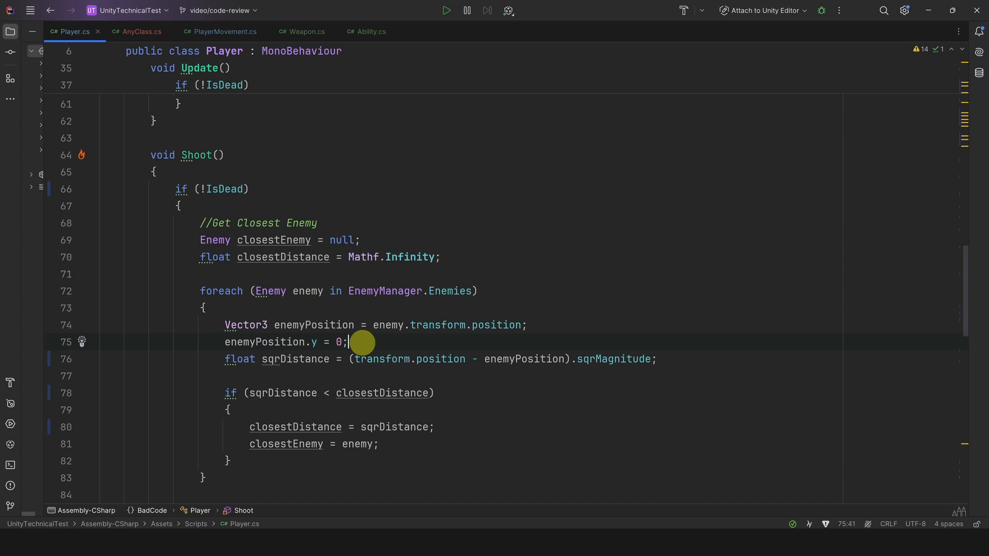
{"action": "mouse_move", "coordinate": [386, 346]}
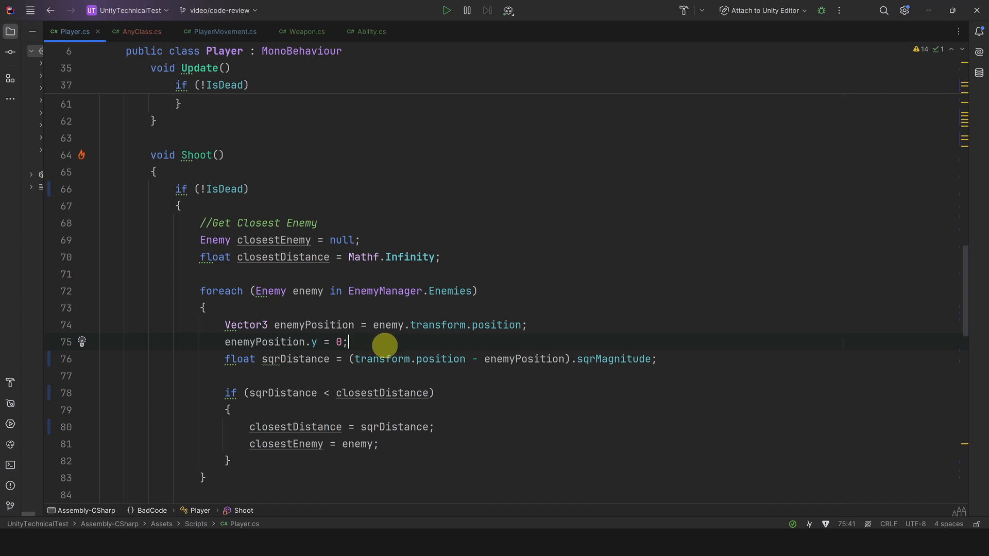
{"action": "mouse_move", "coordinate": [441, 342]}
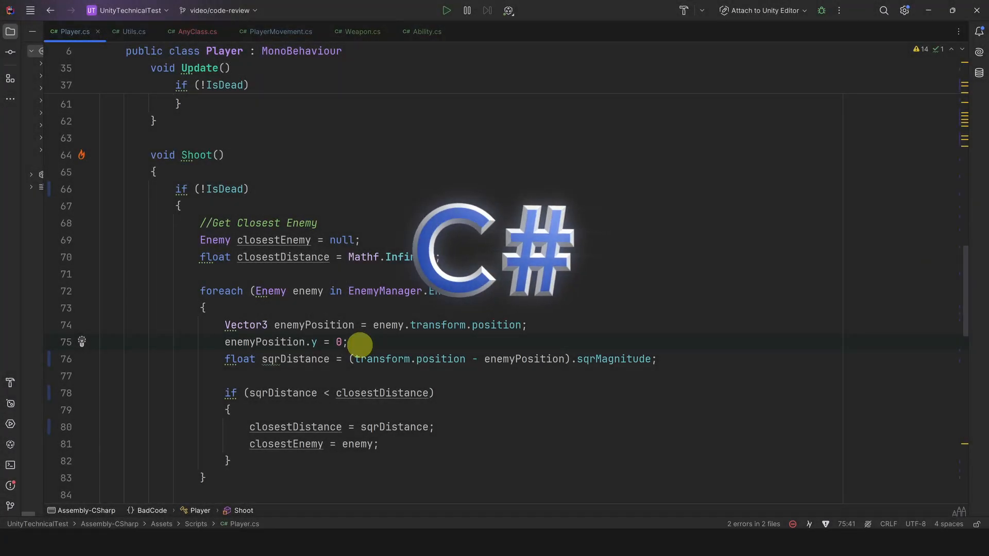
{"action": "left_click", "coordinate": [133, 32]}
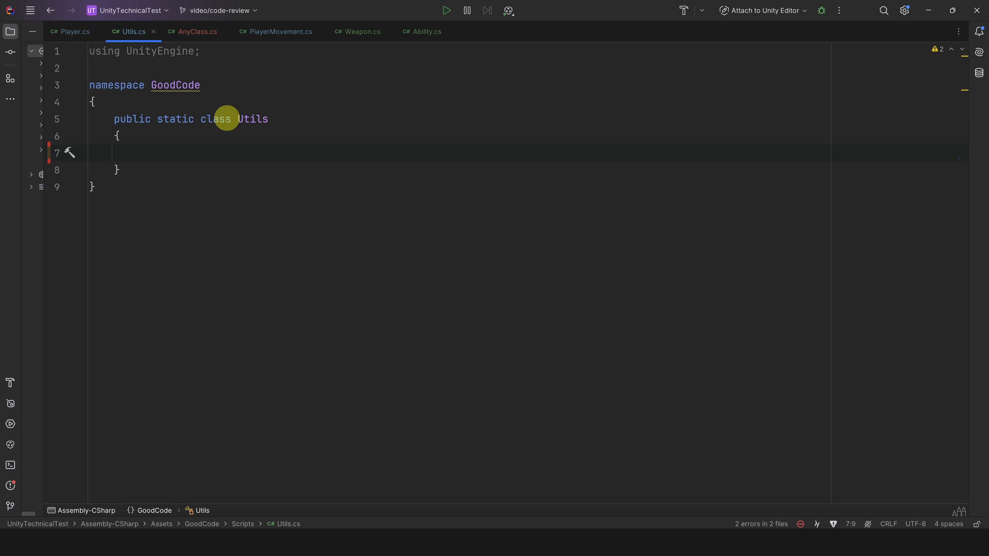
Write the Flatten extension in Utils and use enemy.transform.position.Flatten() in Shoot
{"action": "left_click", "coordinate": [138, 152]}
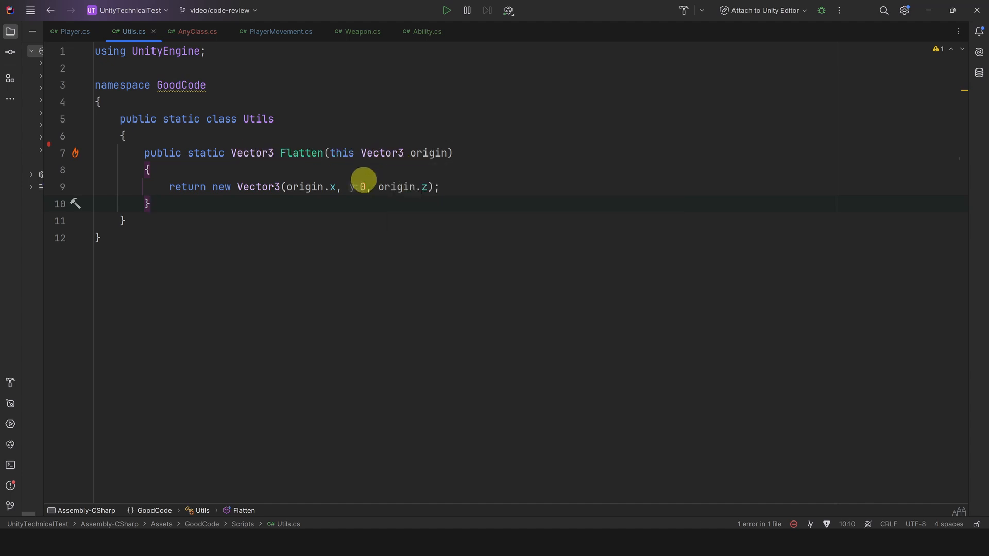
{"action": "left_click", "coordinate": [72, 32]}
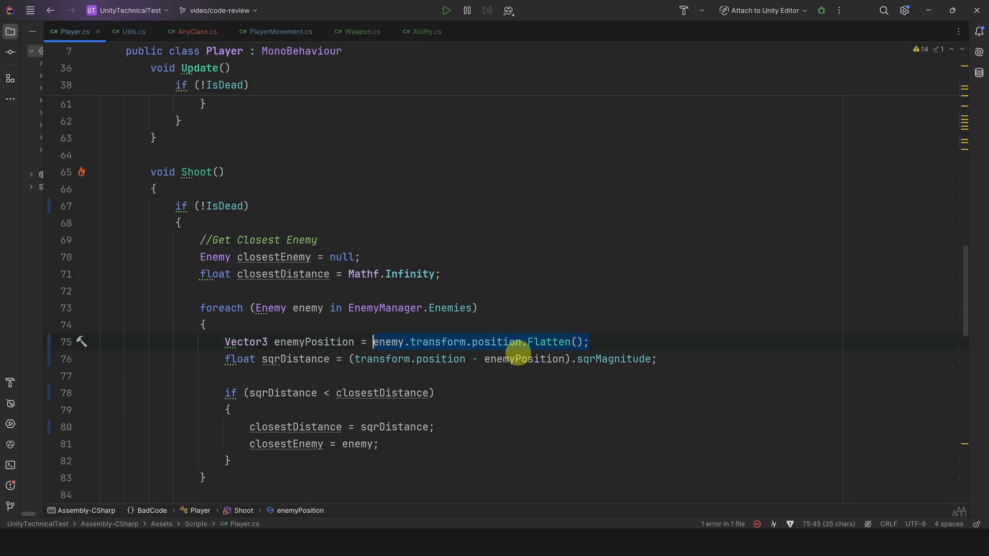
{"action": "left_click", "coordinate": [590, 342]}
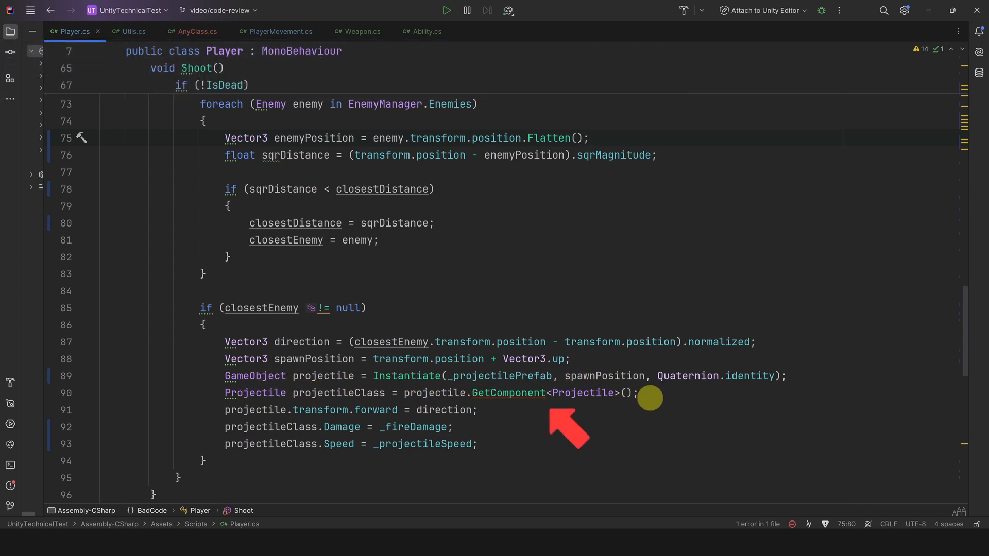
Bring up the Player's weapon settings and the Projectile prefab in Unity's Prefabs folder
{"action": "double_click", "coordinate": [508, 393]}
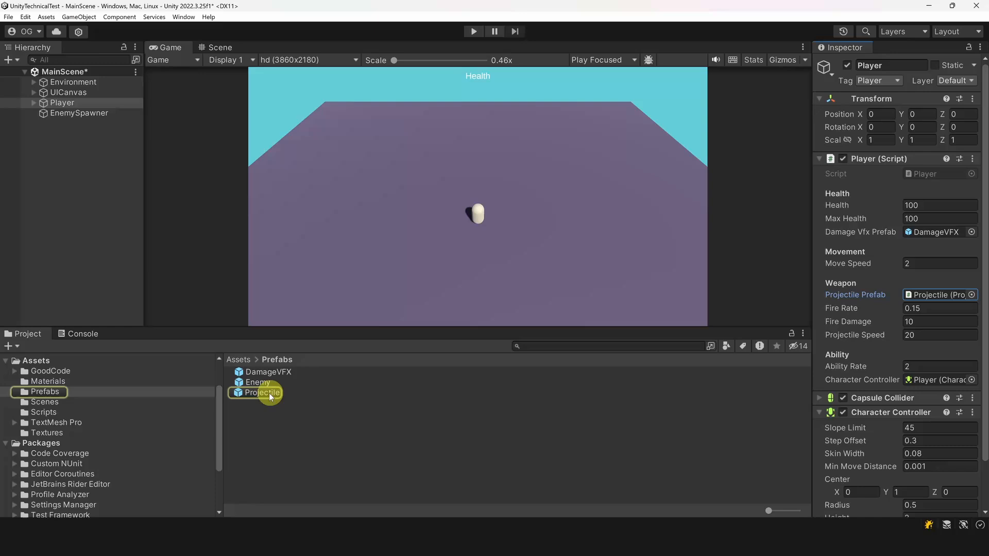
Review the Projectile prefab's speed and damage in the Inspector, then return to Player.cs
{"action": "left_click", "coordinate": [262, 393]}
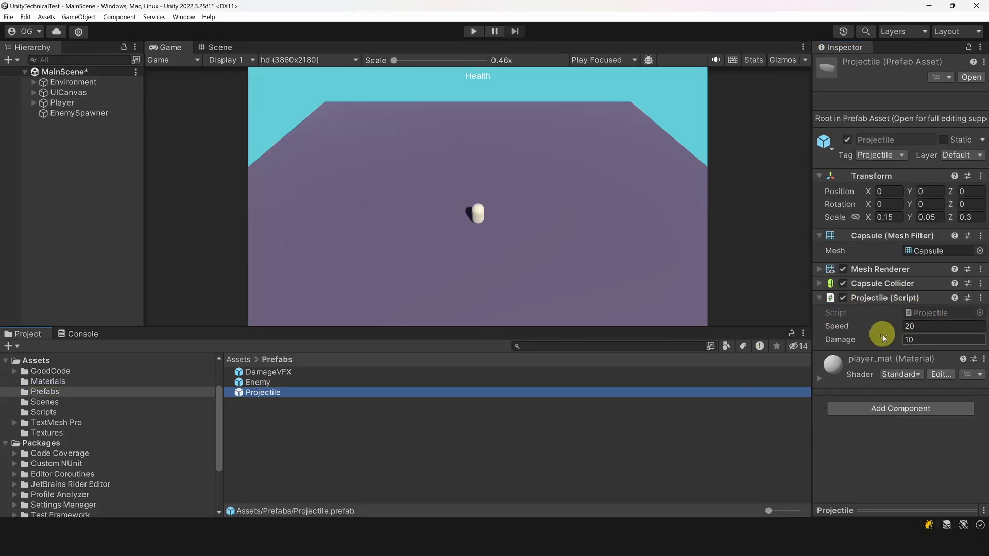
{"action": "left_click", "coordinate": [64, 103]}
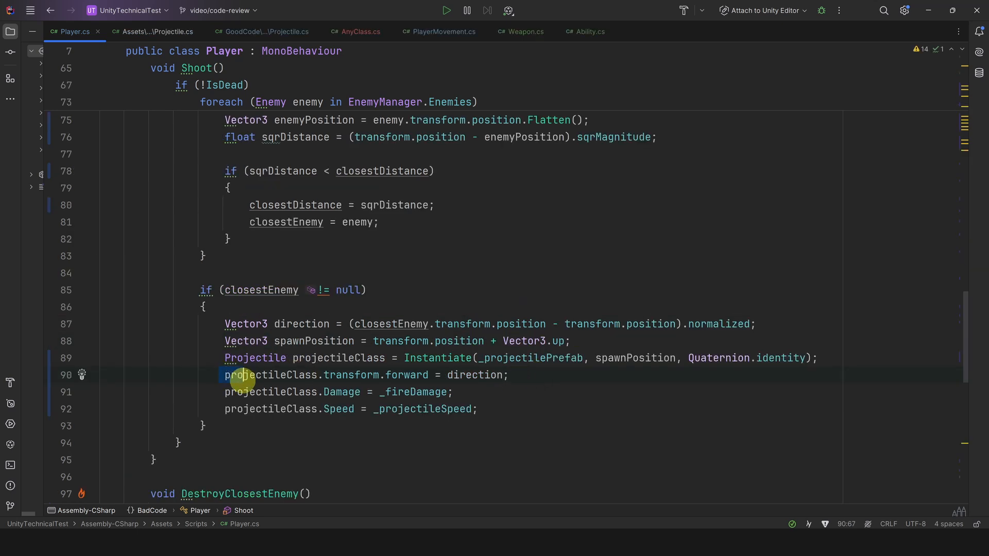
{"action": "left_click_drag", "start_coordinate": [225, 374], "coordinate": [480, 409]}
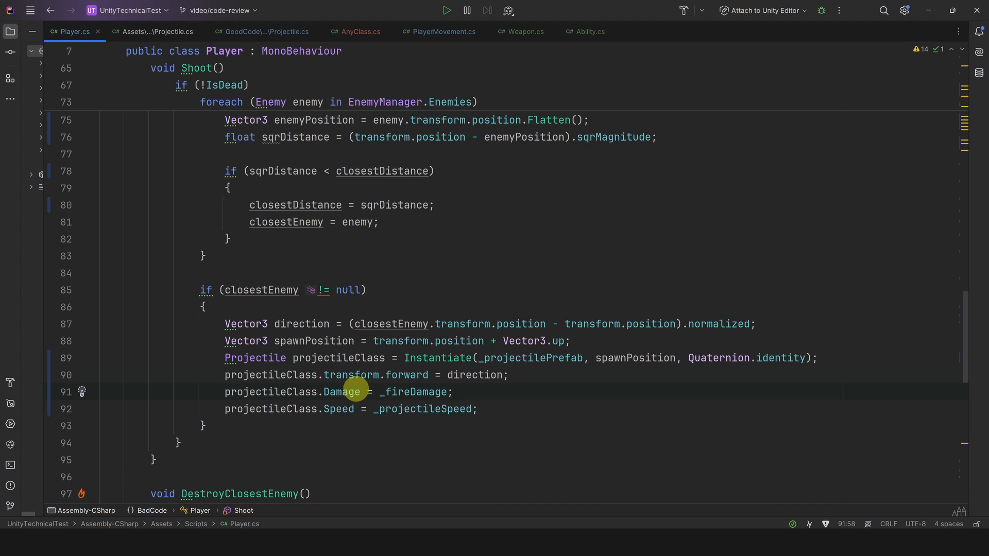
{"action": "mouse_move", "coordinate": [345, 390]}
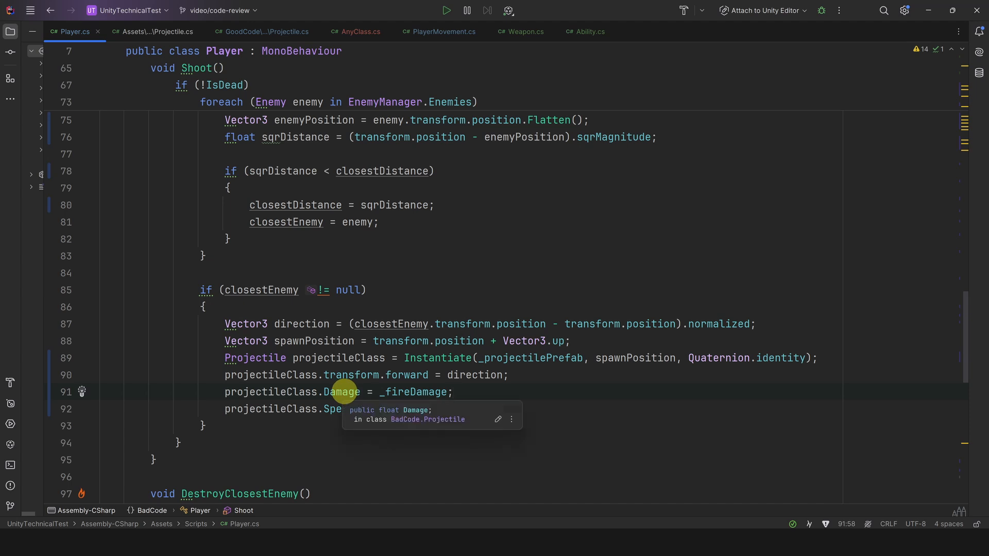
{"action": "mouse_move", "coordinate": [332, 409]}
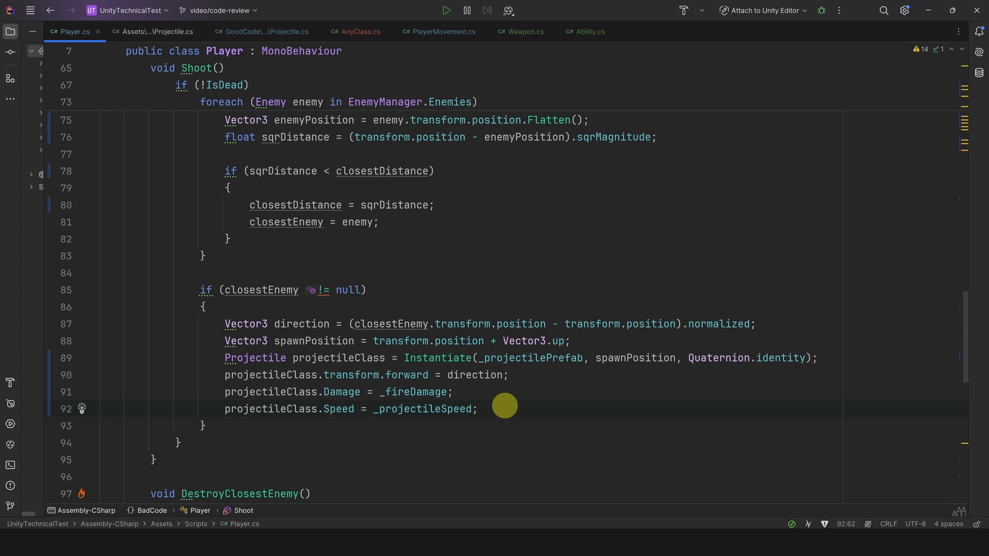
{"action": "left_click", "coordinate": [479, 409]}
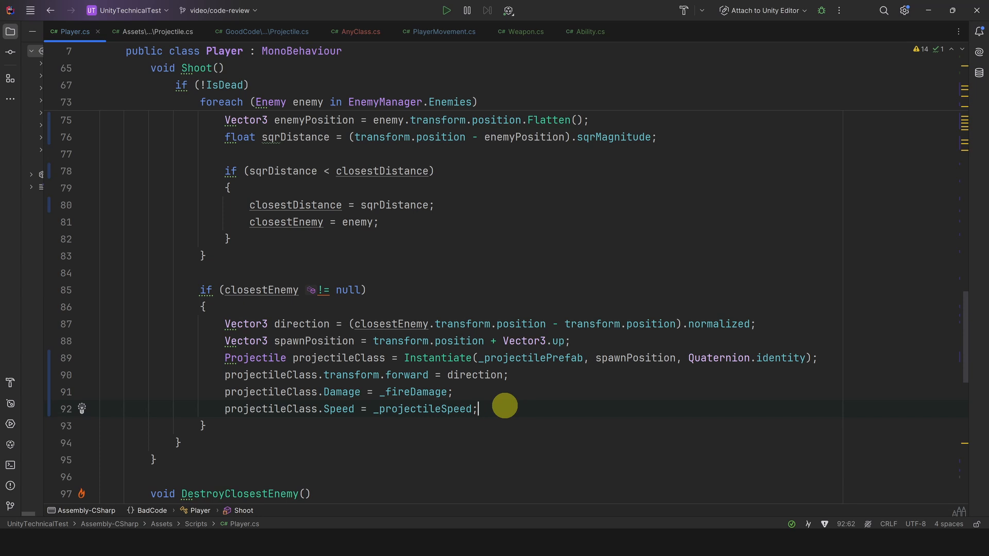
{"action": "mouse_move", "coordinate": [341, 309]}
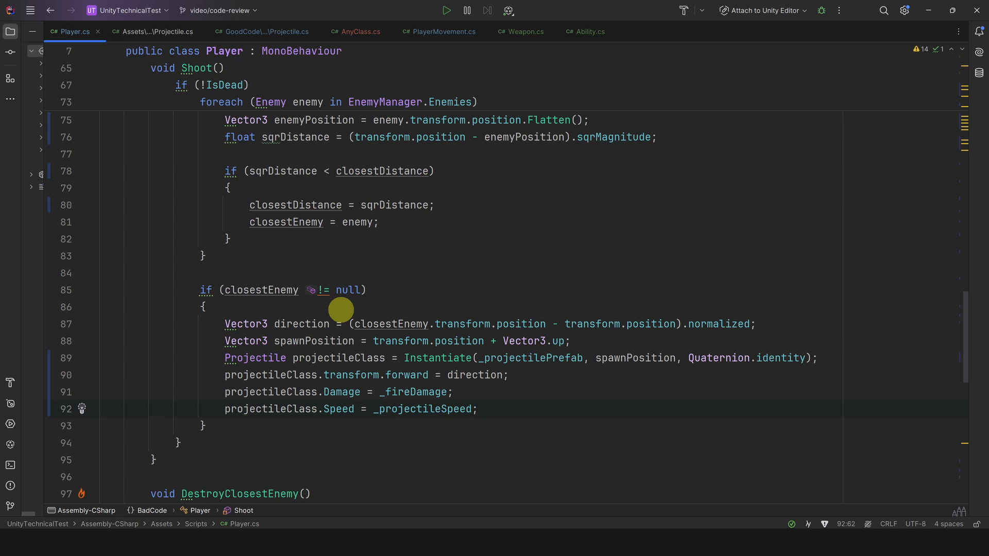
Add Init to Projectile.cs and call it in Shoot with direction, _projectileSpeed, _fireDamage
{"action": "left_click", "coordinate": [155, 31]}
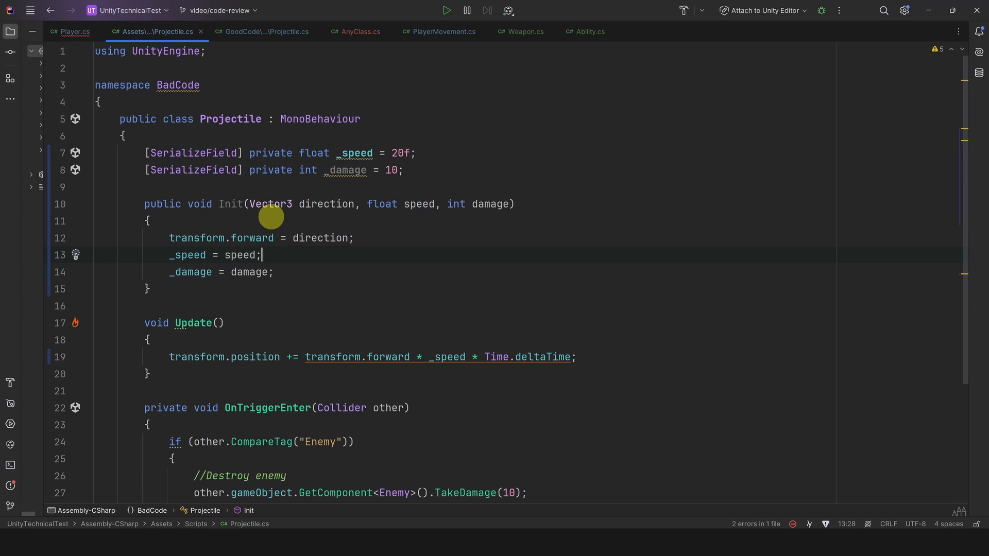
{"action": "left_click", "coordinate": [74, 31]}
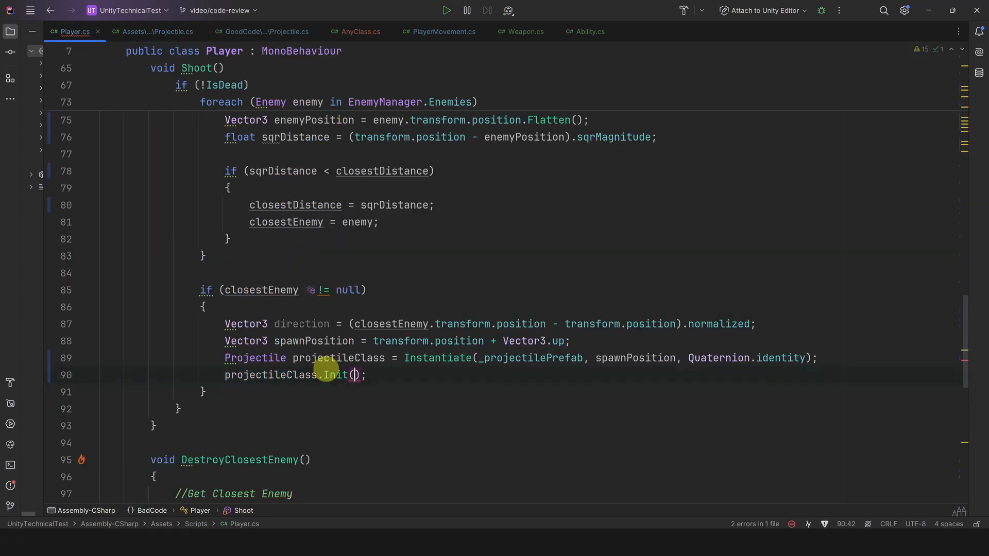
{"action": "type", "text": "direction,_projectileSpeed,_fireDamage"}
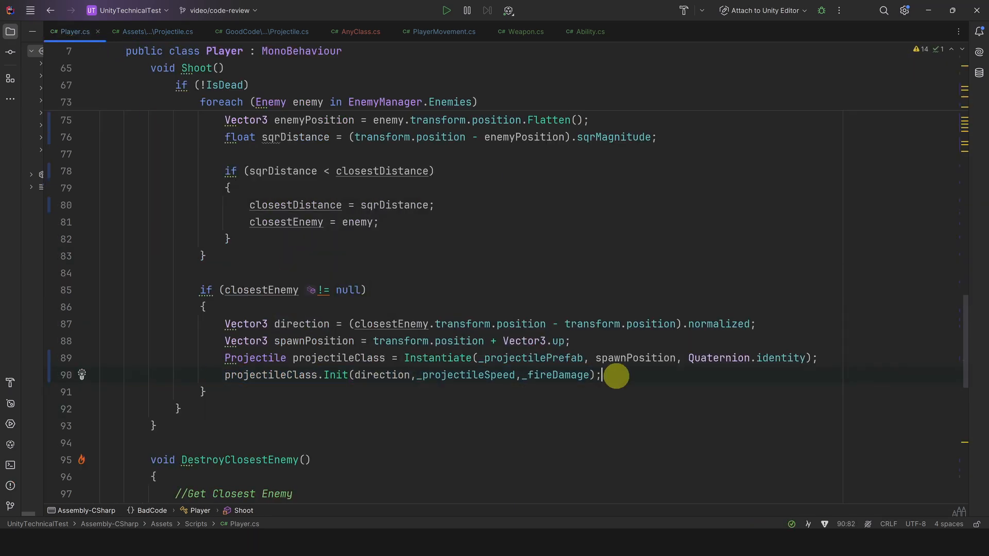
{"action": "mouse_move", "coordinate": [622, 376]}
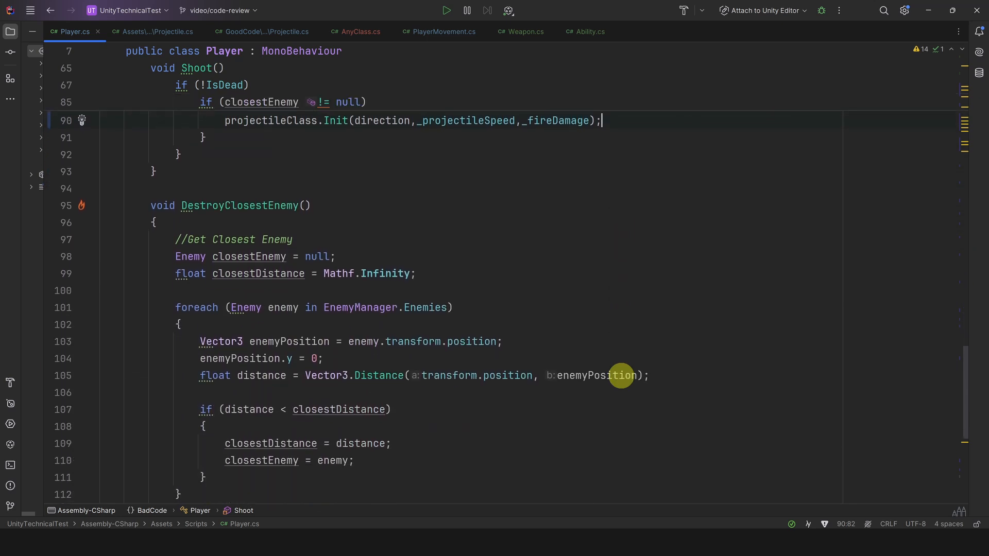
{"action": "mouse_move", "coordinate": [165, 239]}
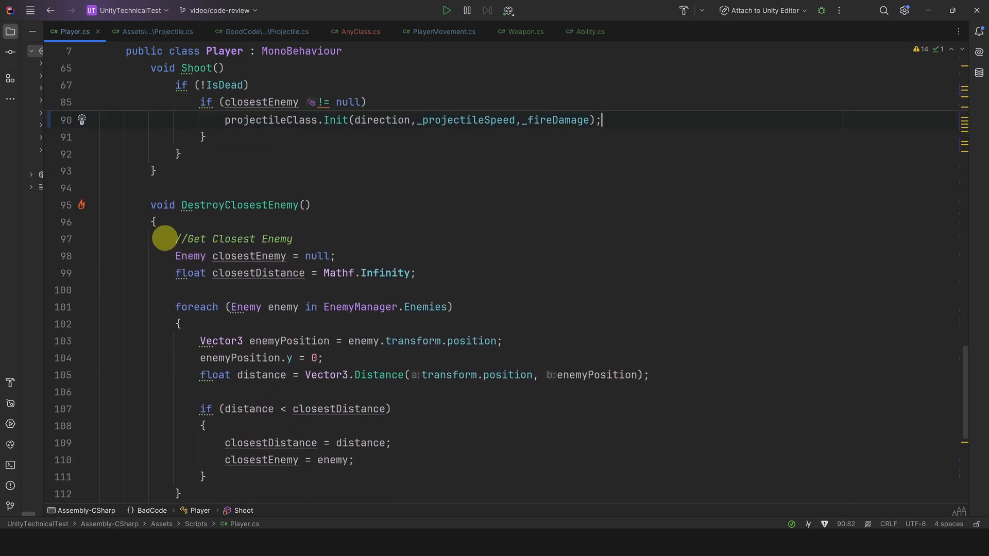
Extract the Flatten/sqrMagnitude closest-enemy search into a private GetClosestEnemy method returning Enemy
{"action": "left_click_drag", "start_coordinate": [165, 239], "coordinate": [285, 374]}
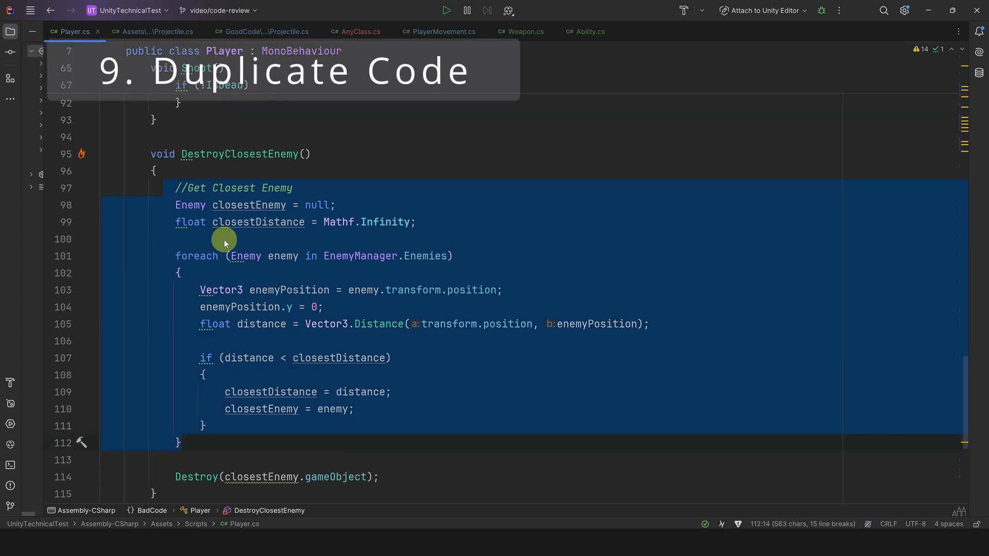
{"action": "left_click", "coordinate": [417, 222]}
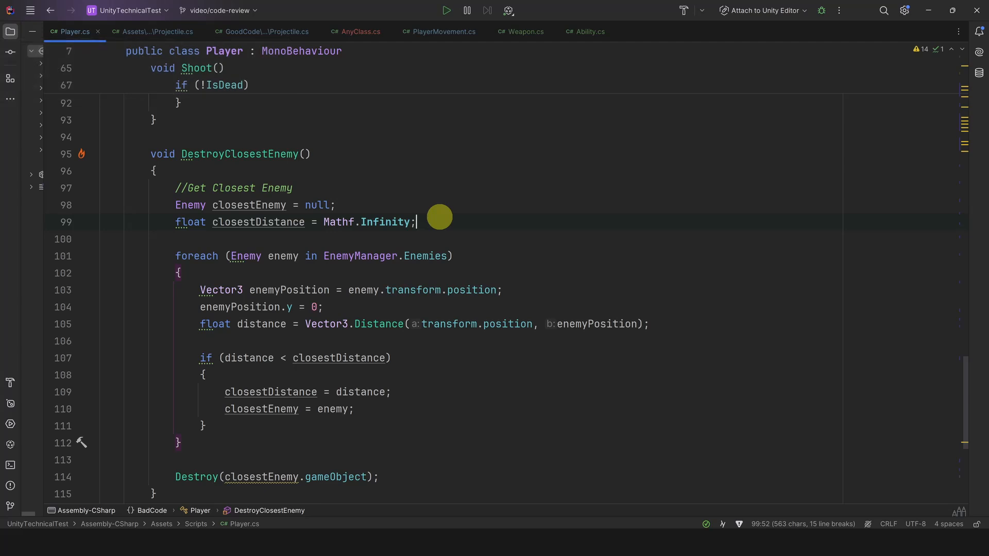
{"action": "scroll", "scroll_direction": "down", "scroll_amount": 3}
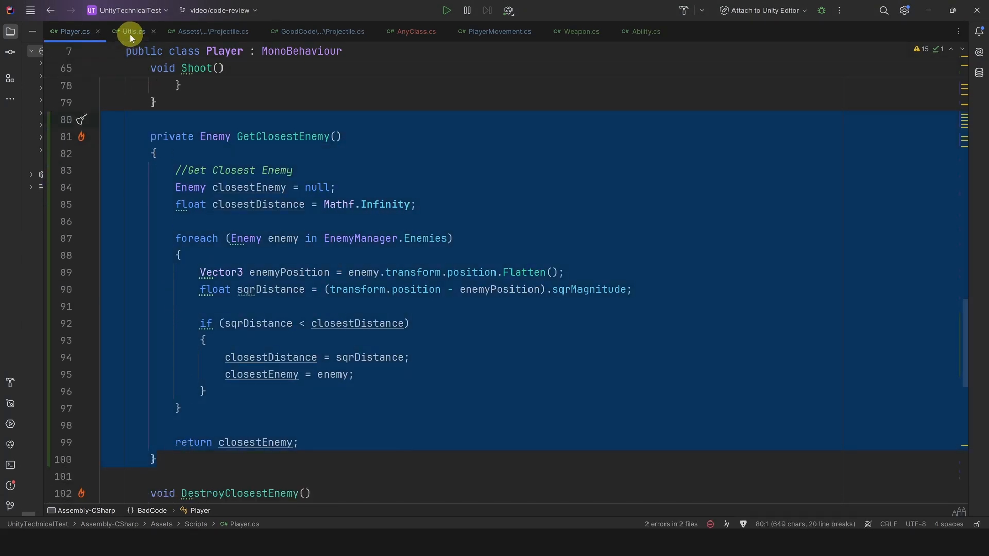
Move GetClosestEnemy into Utils and call Utils.GetClosestEnemy(transform.position) in Player
{"action": "left_click", "coordinate": [129, 32]}
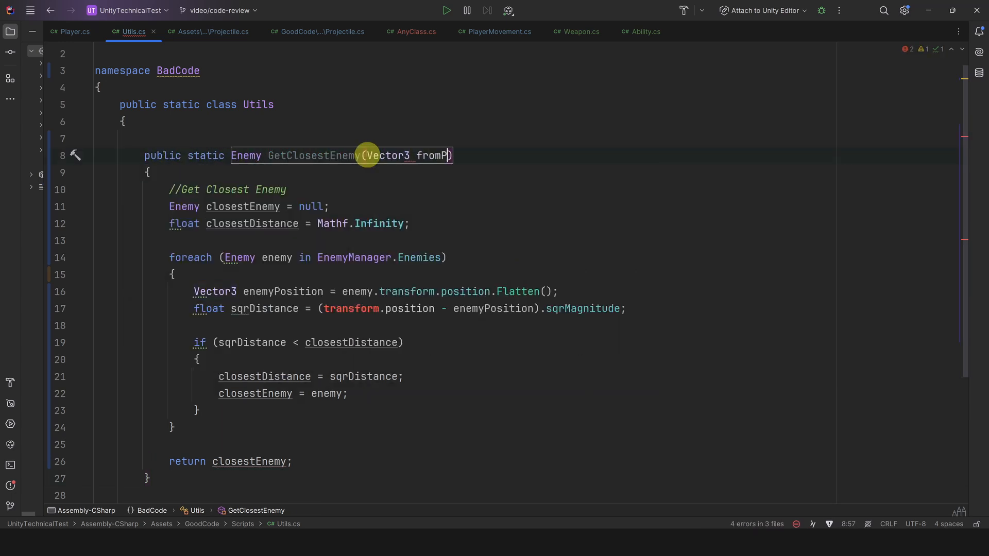
{"action": "left_click", "coordinate": [71, 32]}
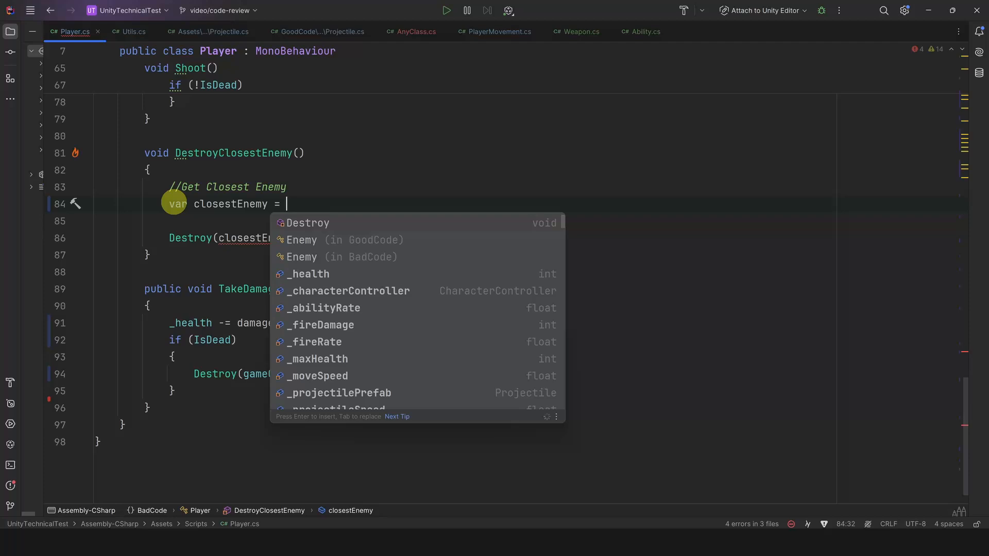
{"action": "type", "text": "Utils.GetClosestEnemy(transform.position);"}
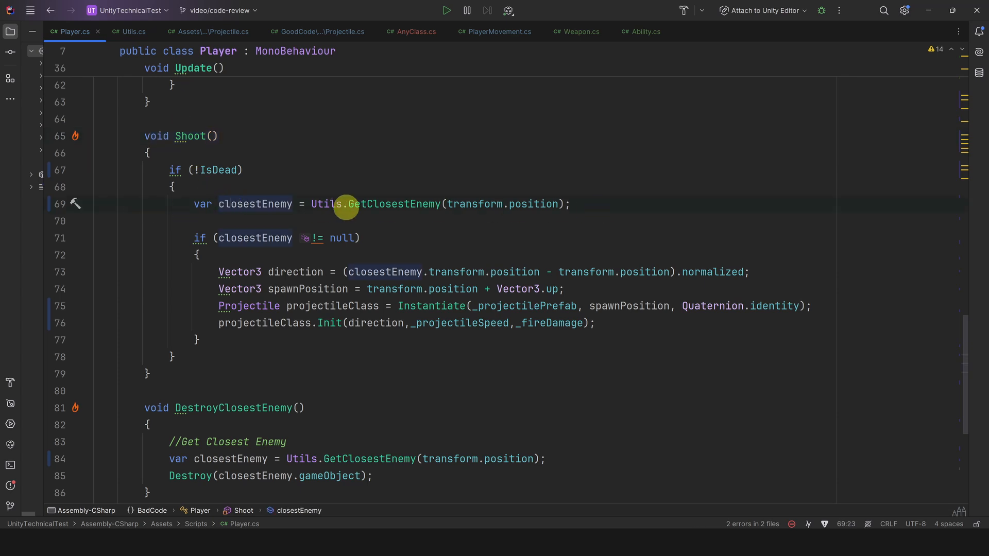
{"action": "mouse_move", "coordinate": [461, 272]}
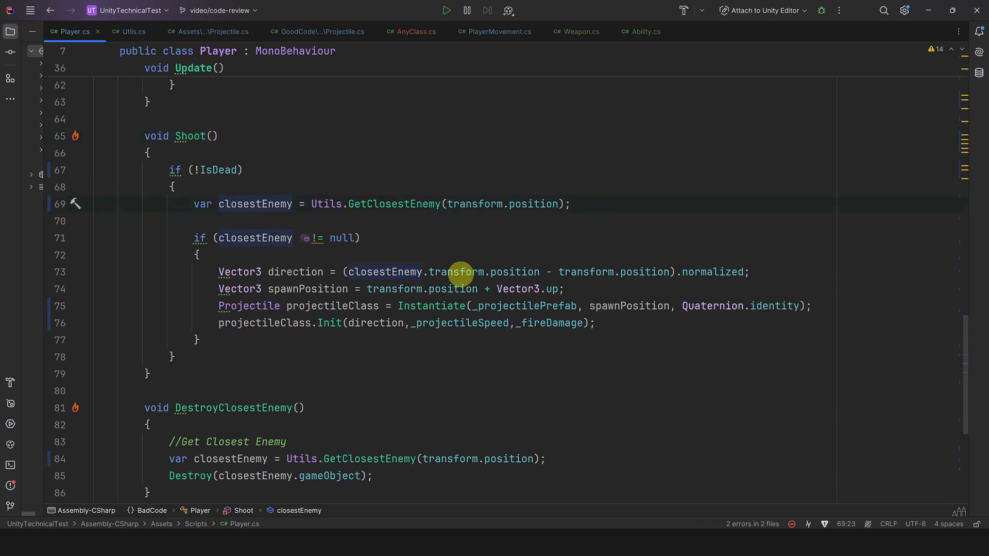